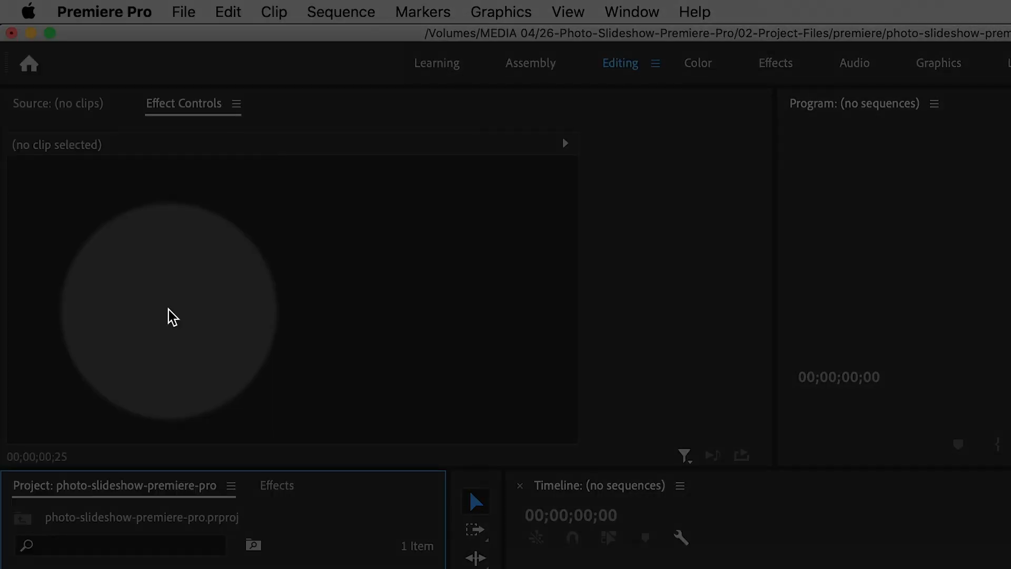
Step: Set Still Image Default Duration to 3.00 s and Video Transition Default Duration to 0.50 s in Timeline preferences
click(104, 12)
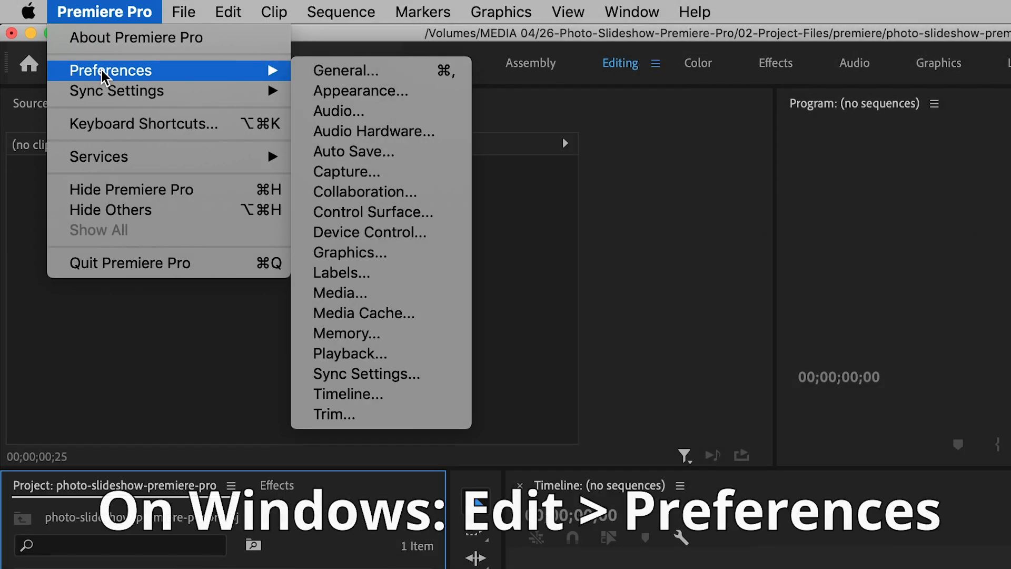
mouse_move(169, 69)
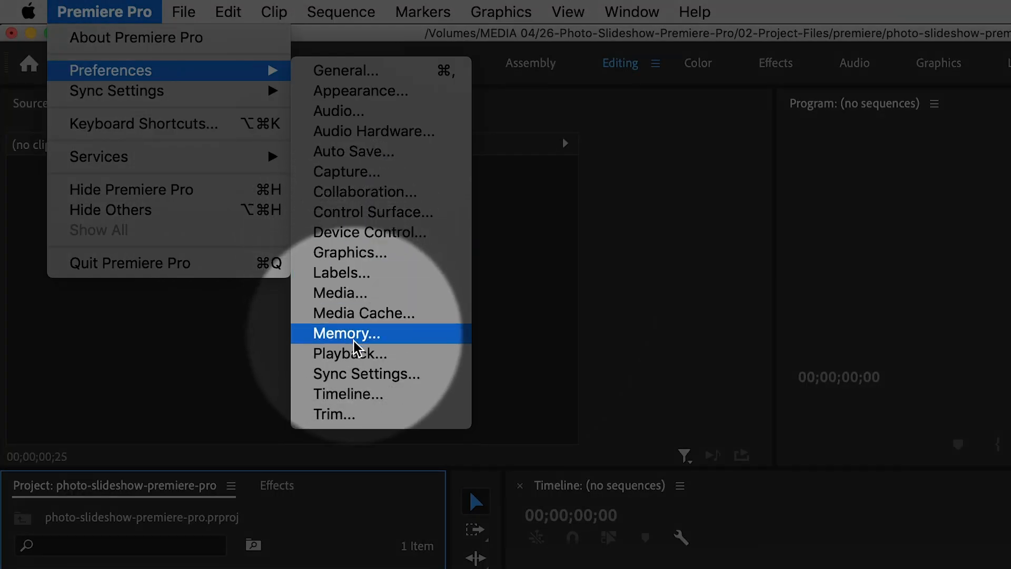
mouse_move(383, 394)
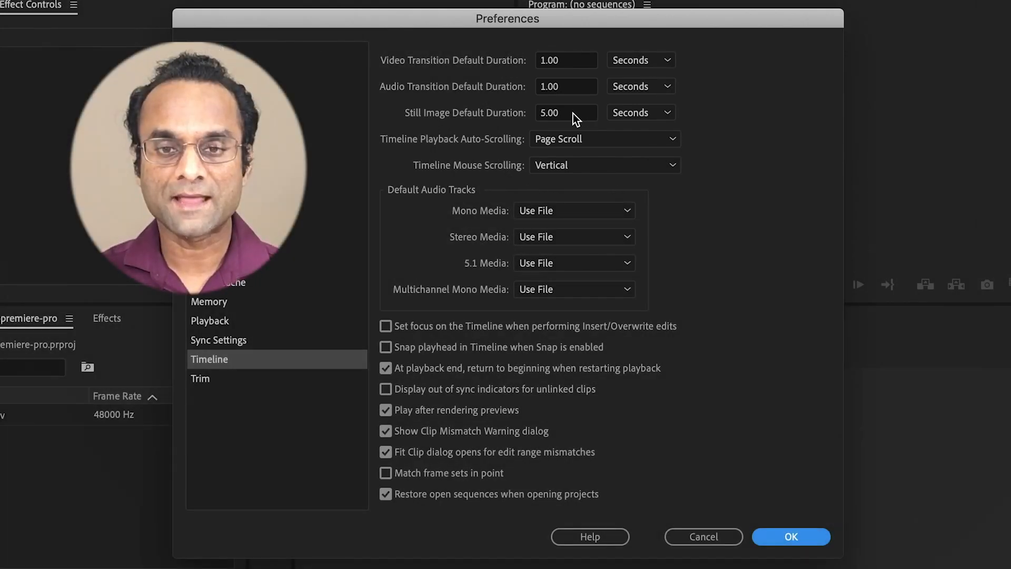
click(565, 113)
text(3)
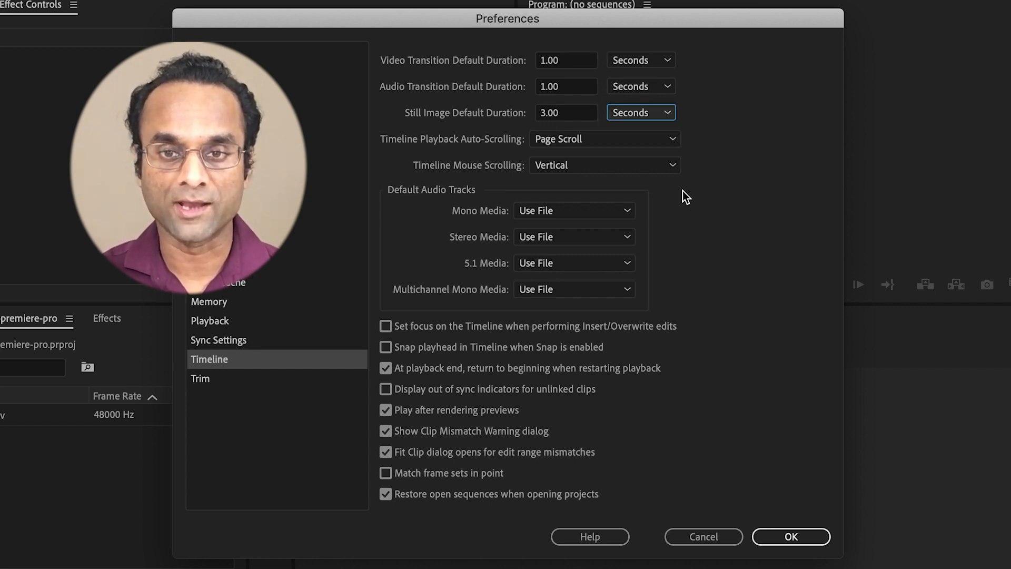
mouse_move(559, 104)
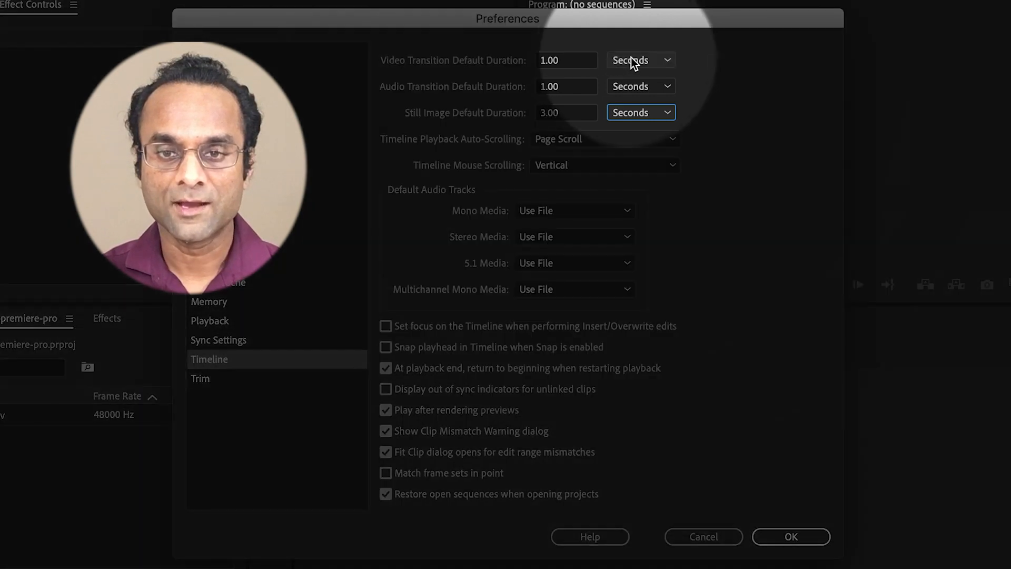
click(639, 60)
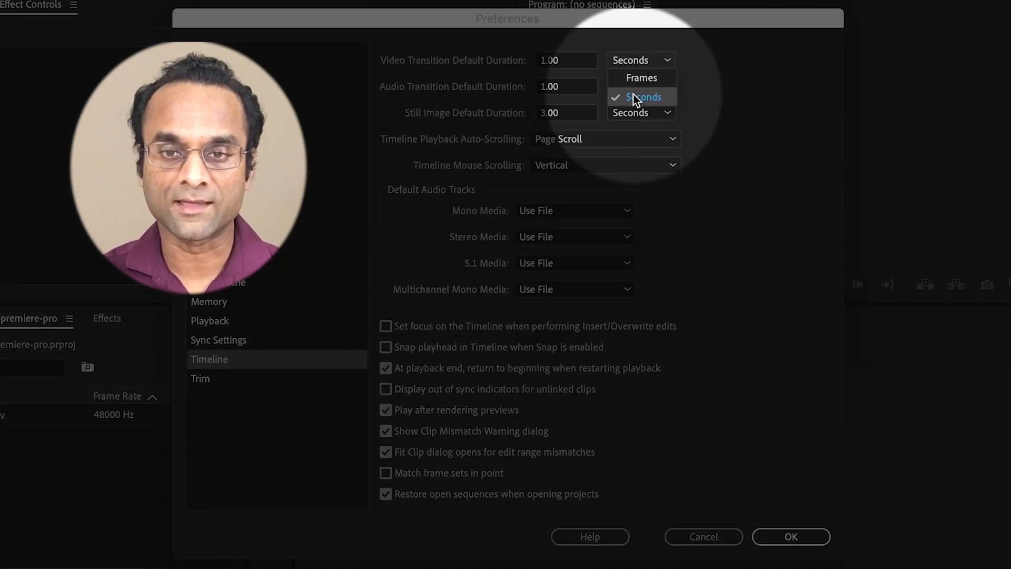
click(639, 97)
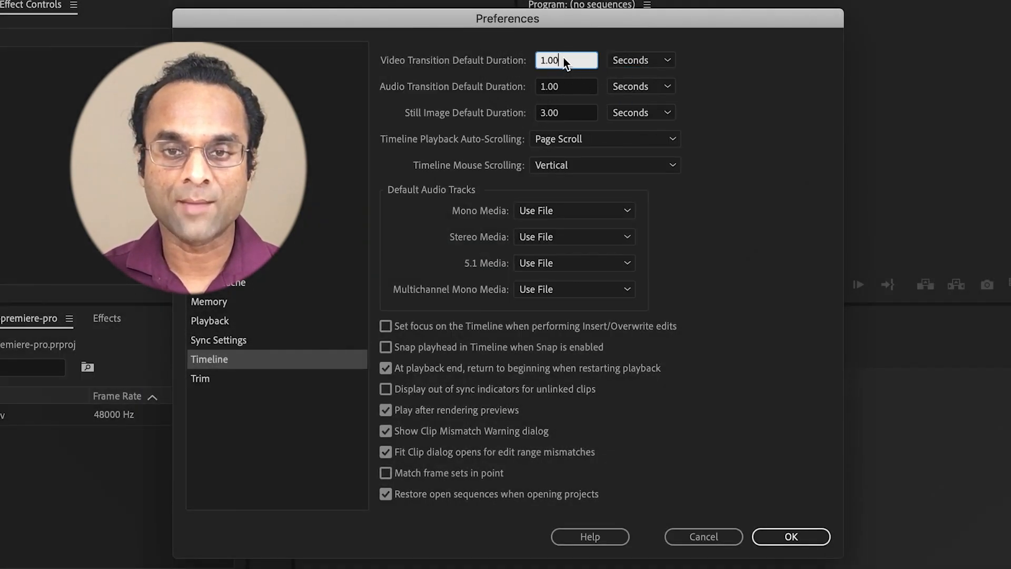
text(0)
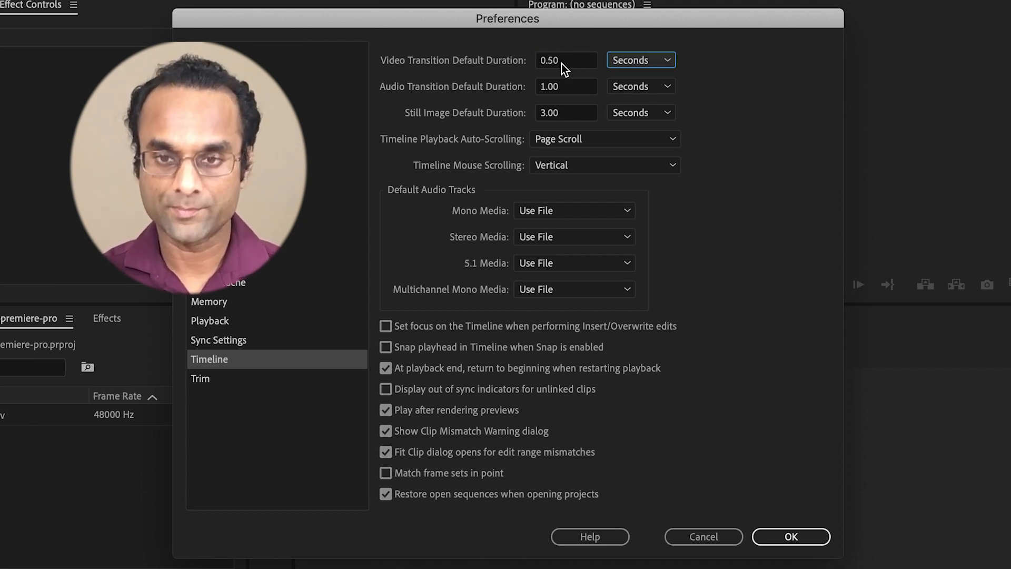
click(789, 536)
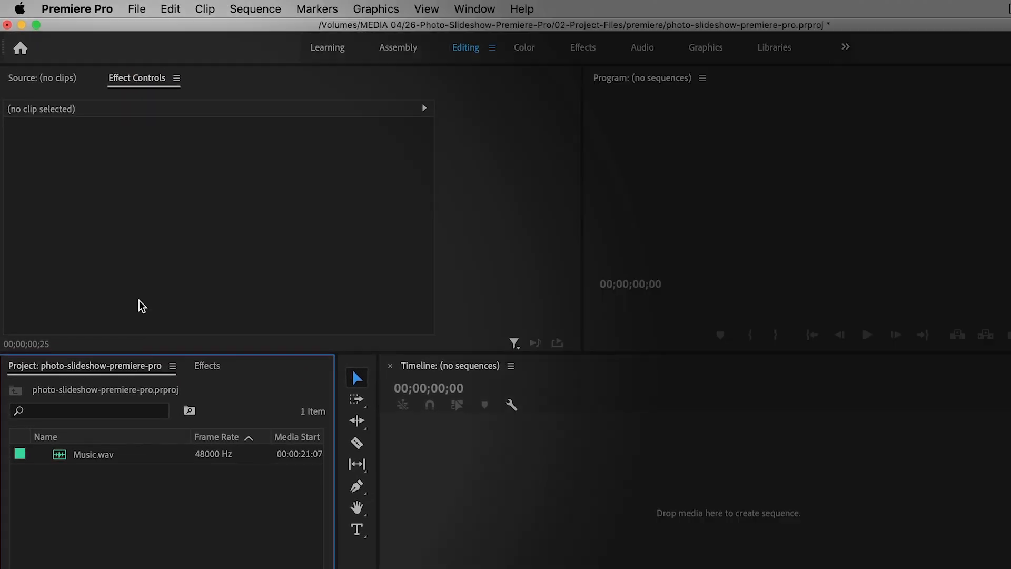
Step: Import the ten photos from IMG_0219.JPG through IMG_0676-Edit.jpg into the project
click(136, 8)
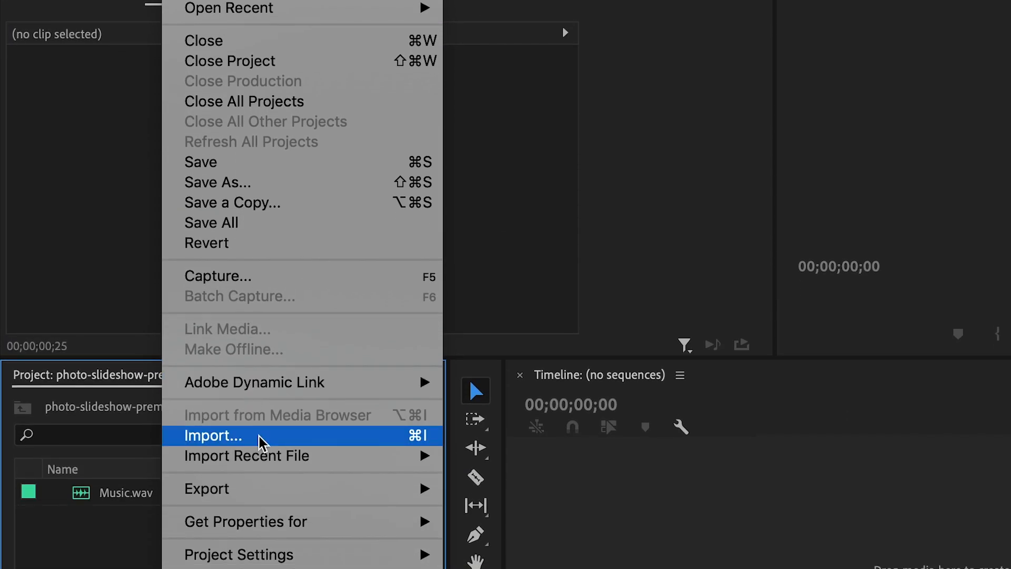
click(213, 434)
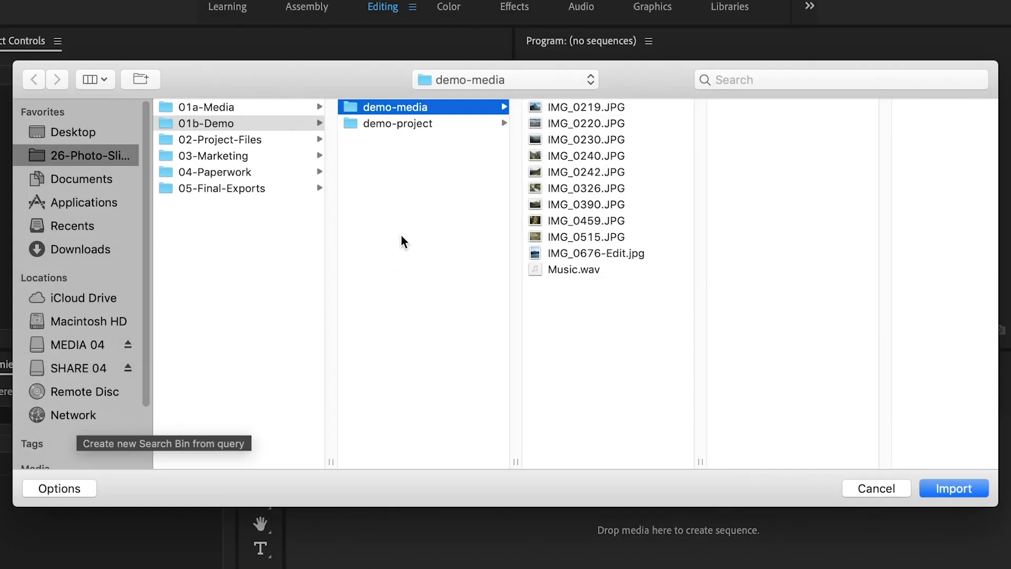
click(585, 107)
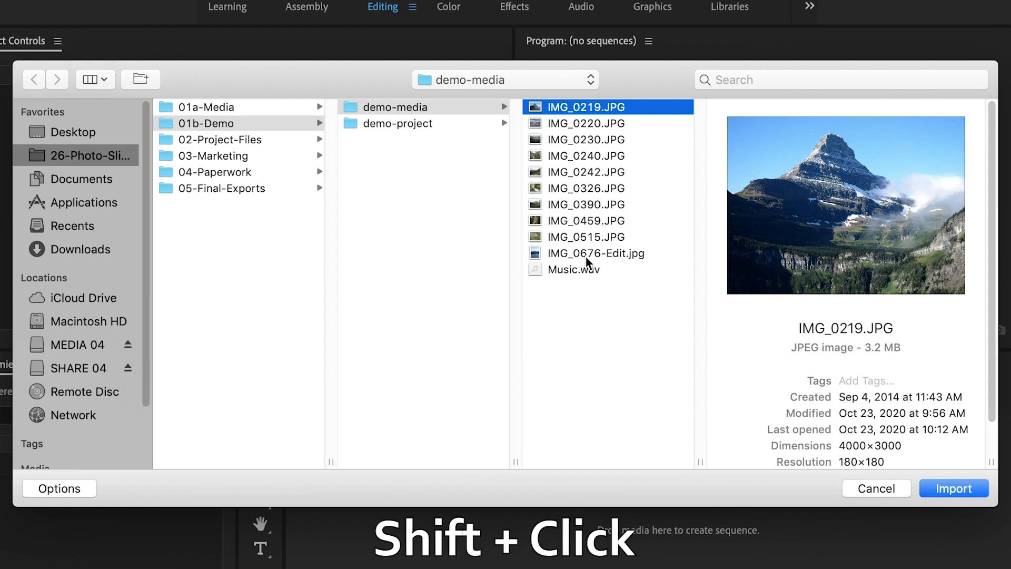
click(594, 253)
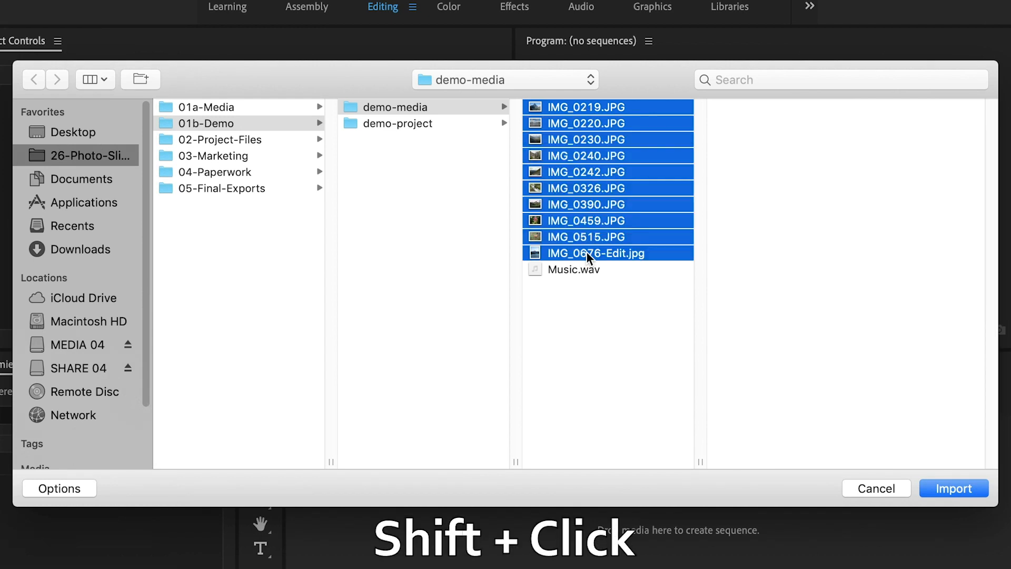
click(953, 487)
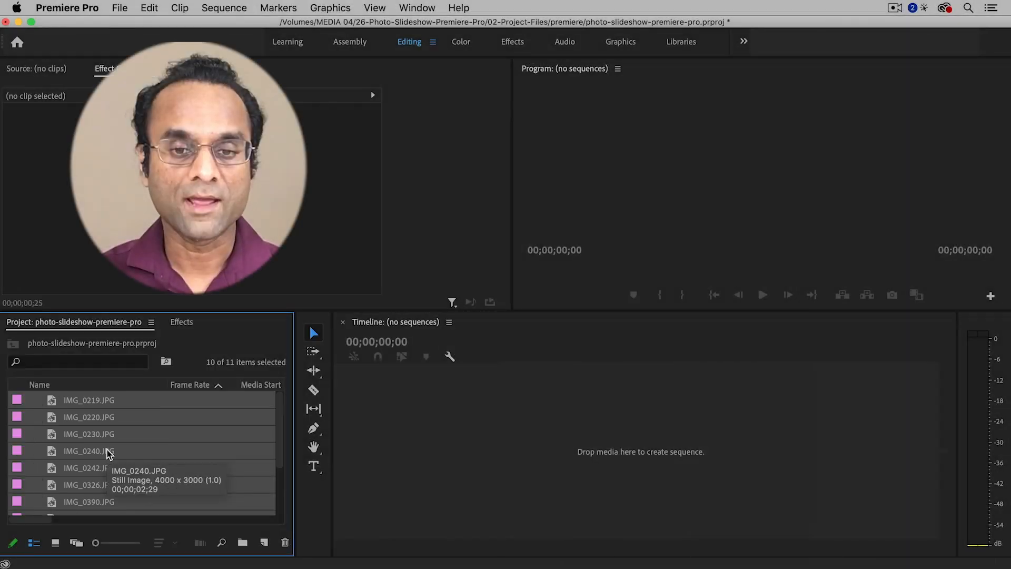
mouse_move(200, 415)
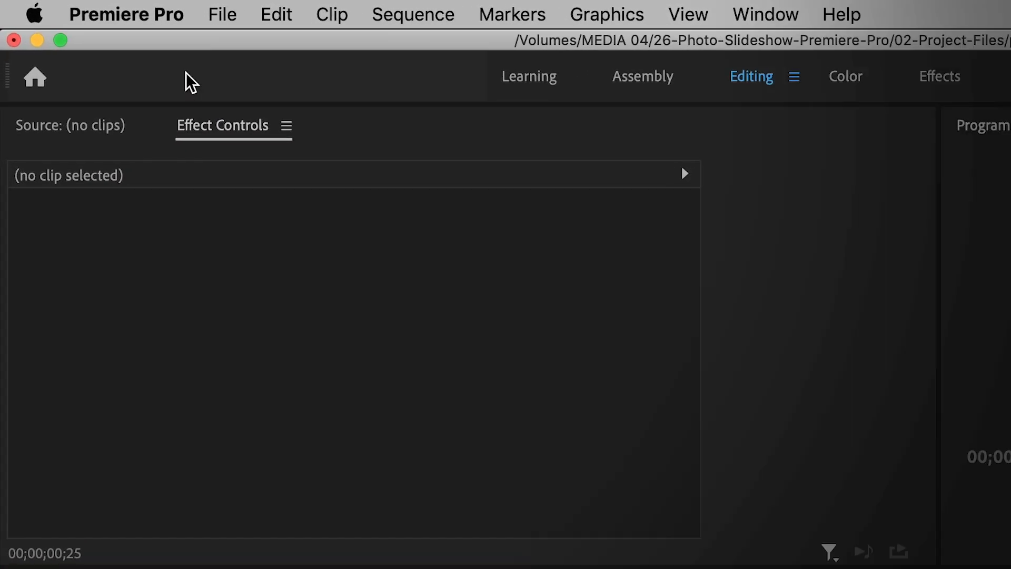
Step: Create a new DSLR 1080p30 sequence named 'Slideshow'
click(230, 13)
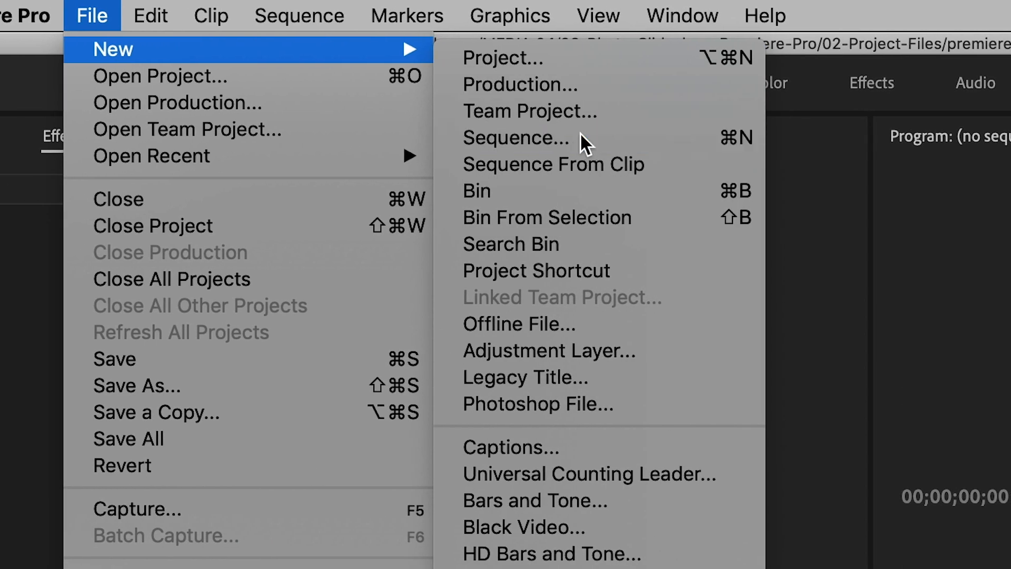
click(516, 137)
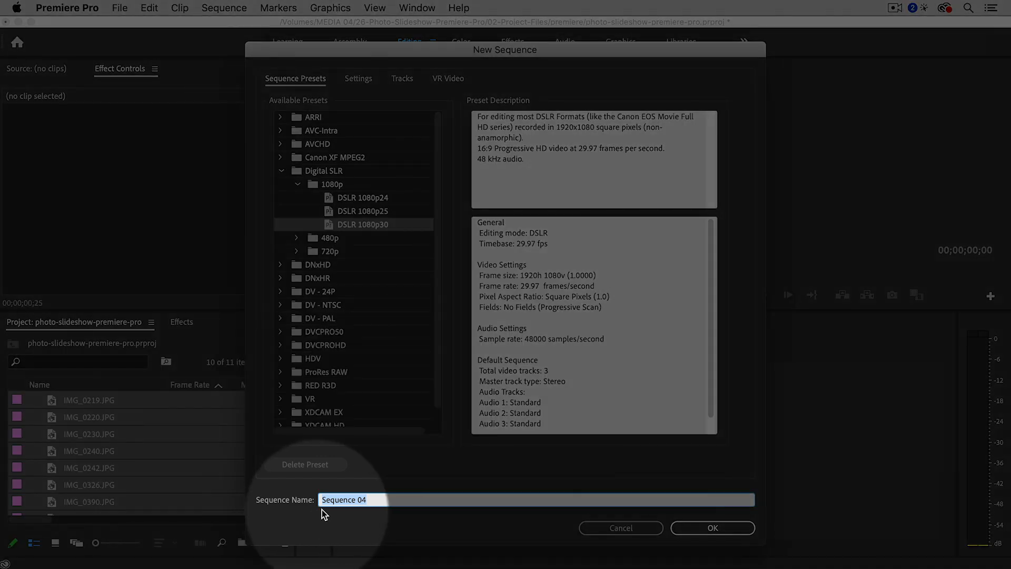
text(S)
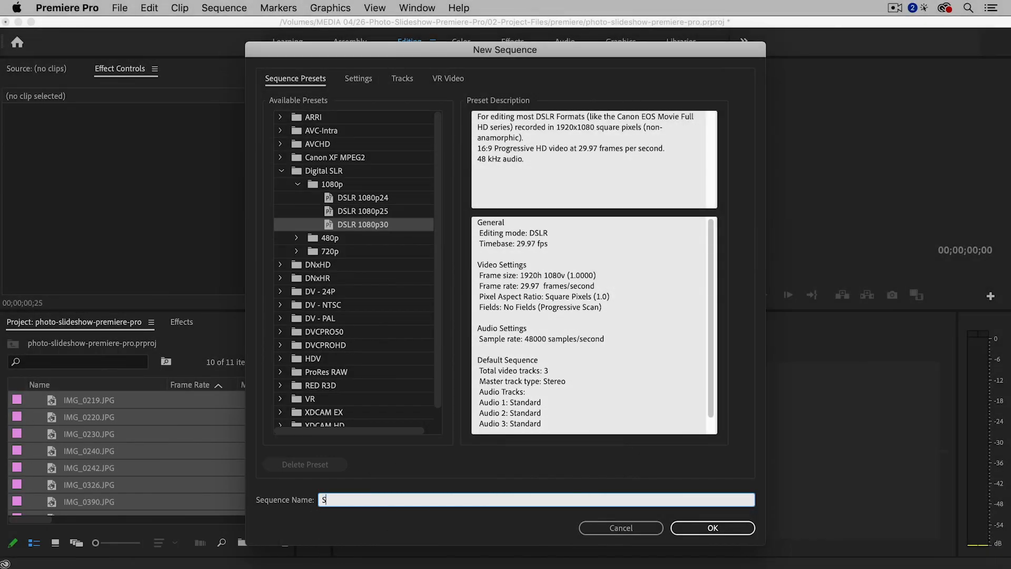
text(lideshow)
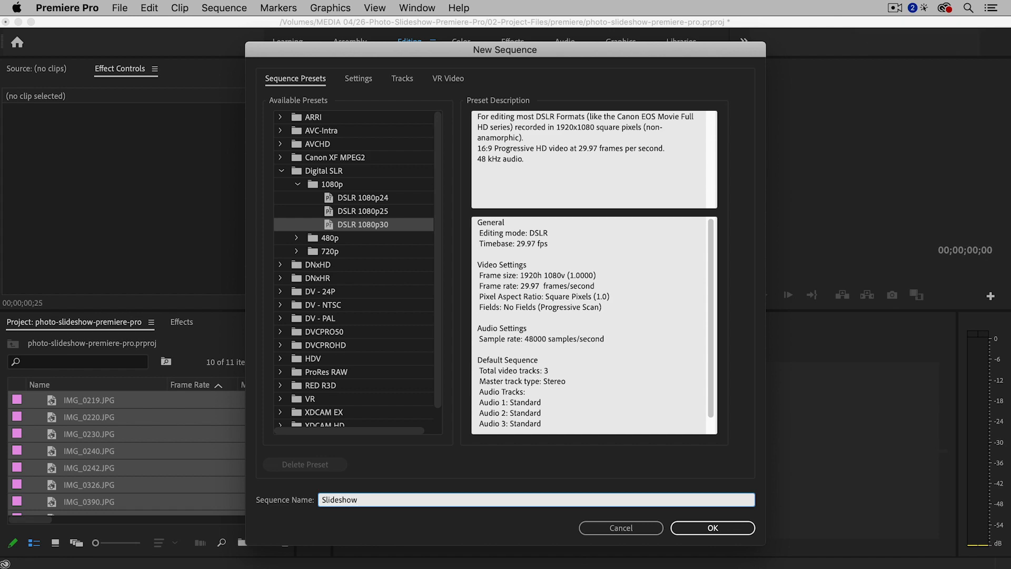
click(712, 528)
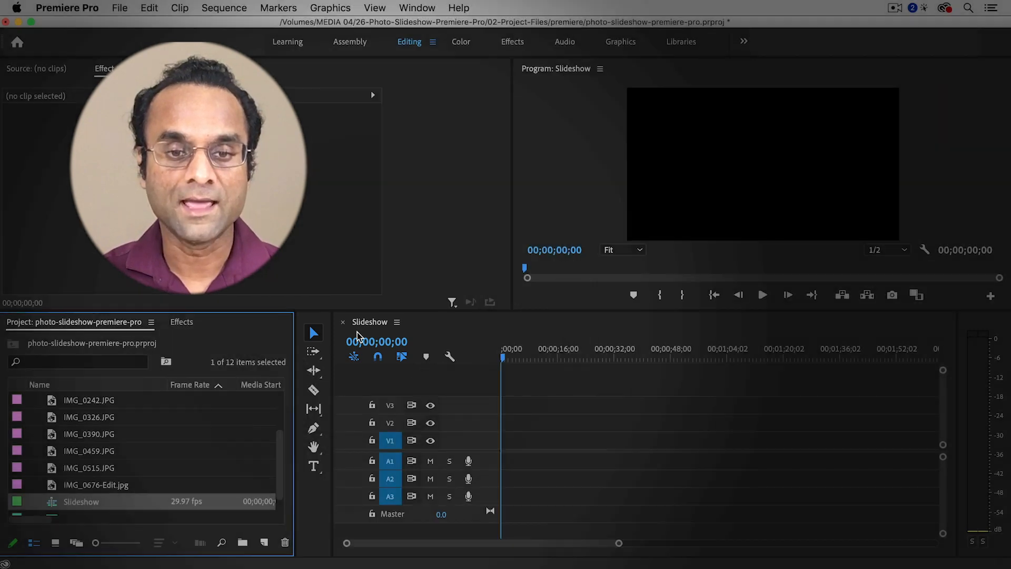
mouse_move(197, 441)
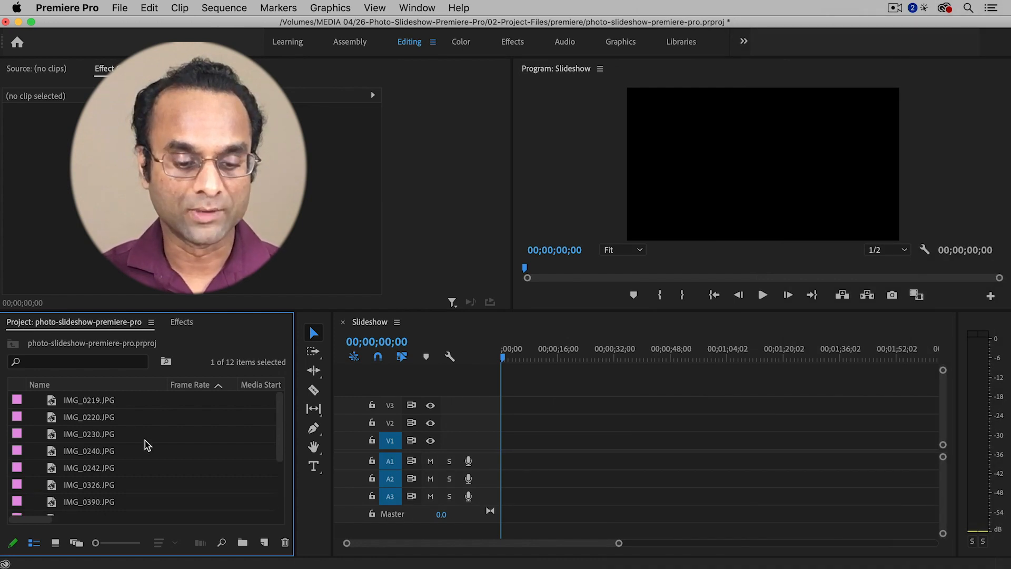
Step: Select all ten IMG photos and place them consecutively on track V1
click(89, 400)
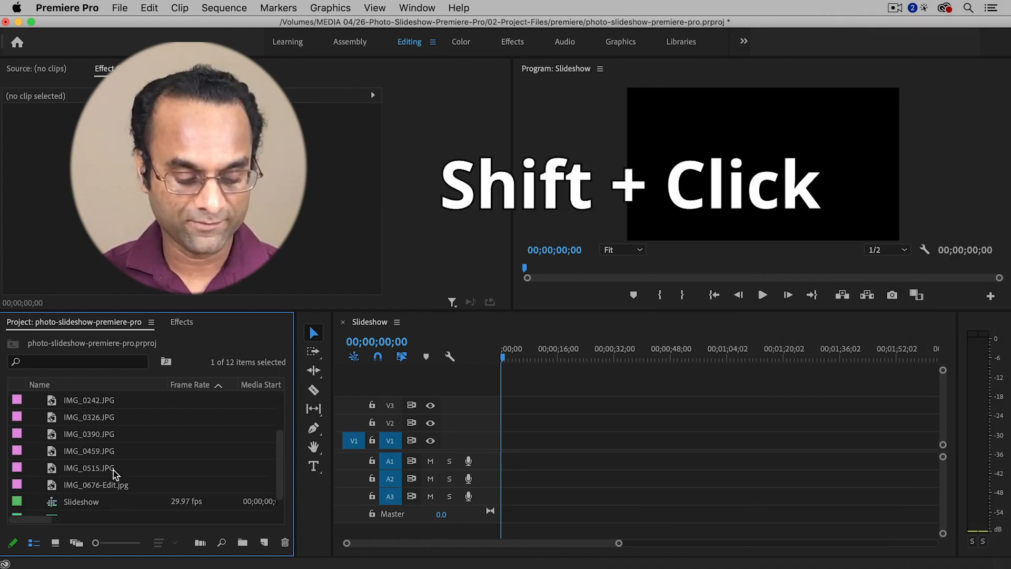
click(96, 484)
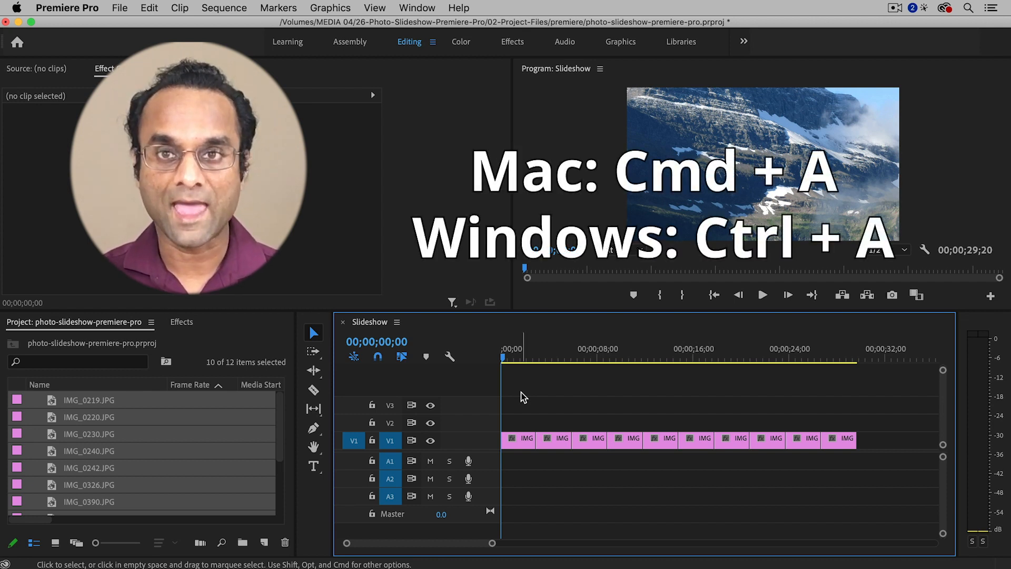
key(cmd+a)
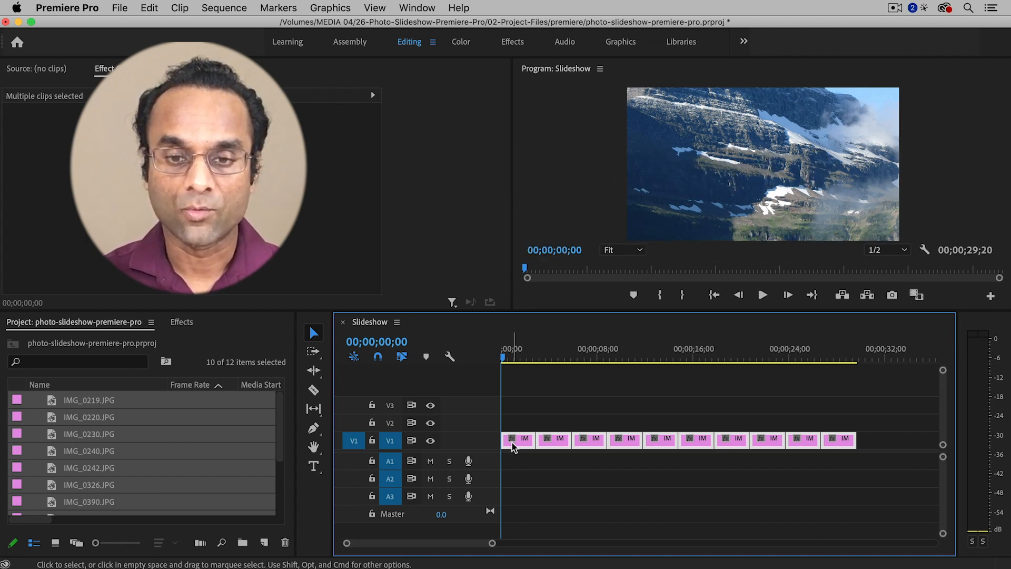
right_click(519, 439)
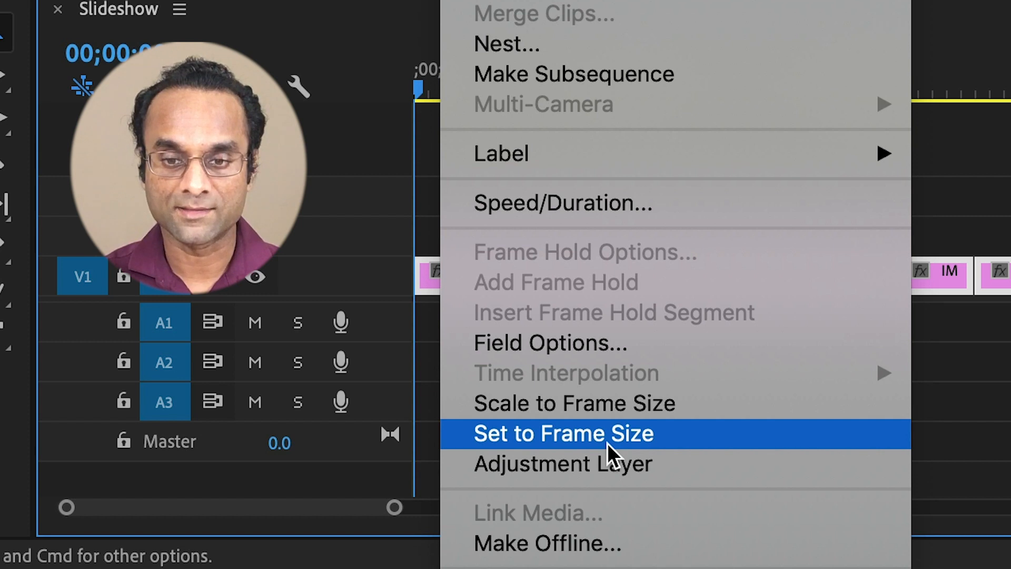
mouse_move(593, 404)
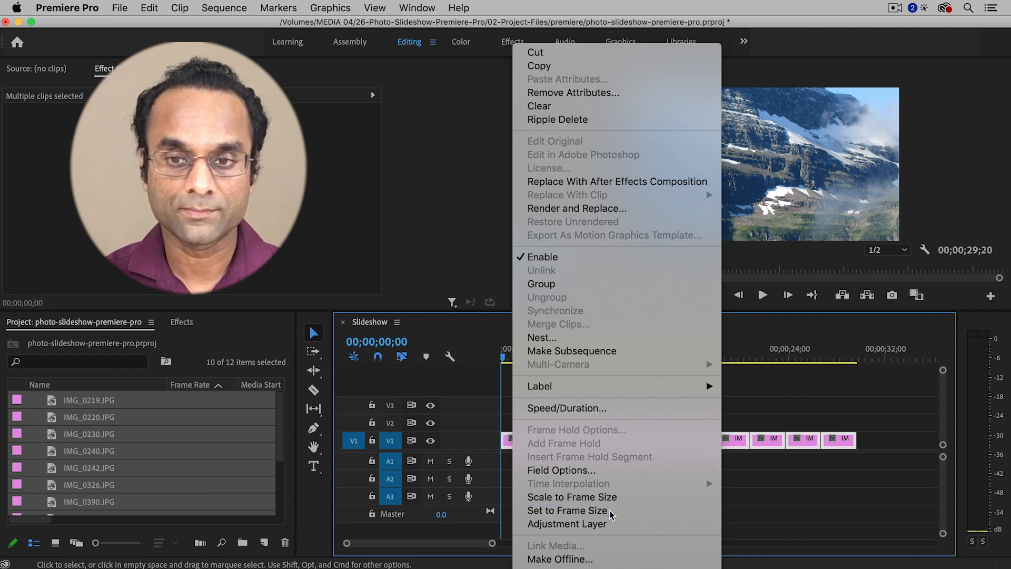
click(568, 510)
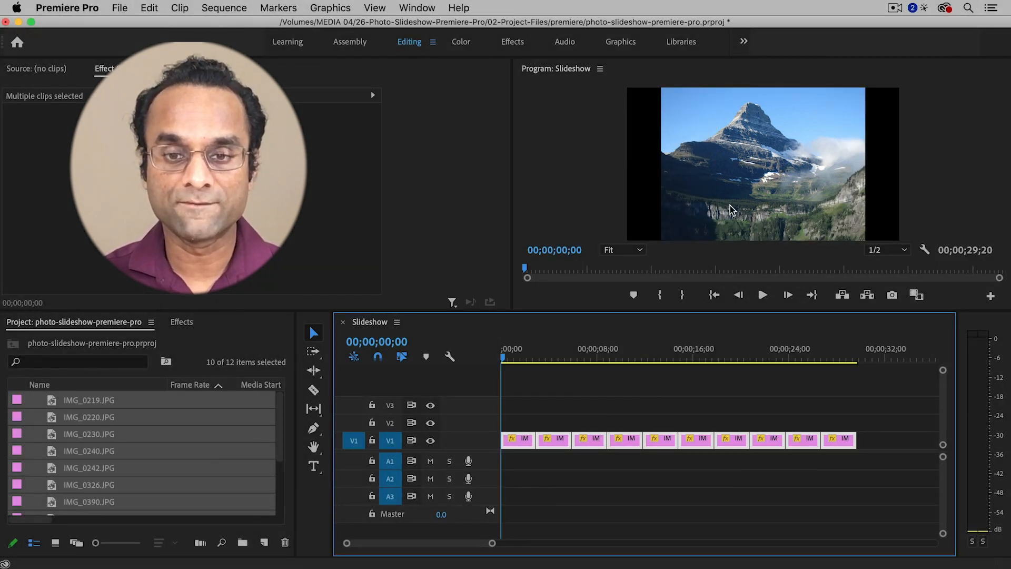
click(552, 357)
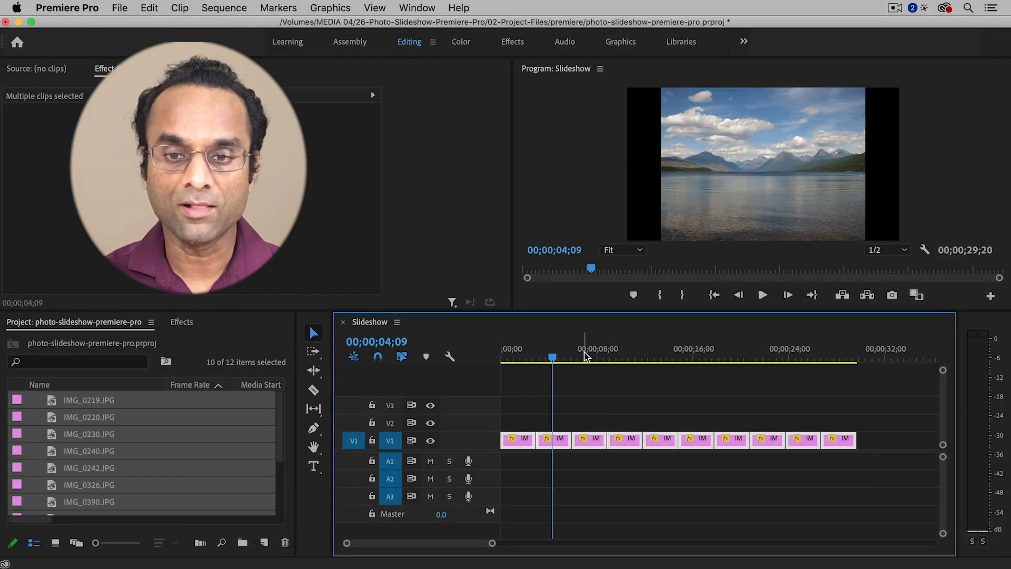
click(664, 357)
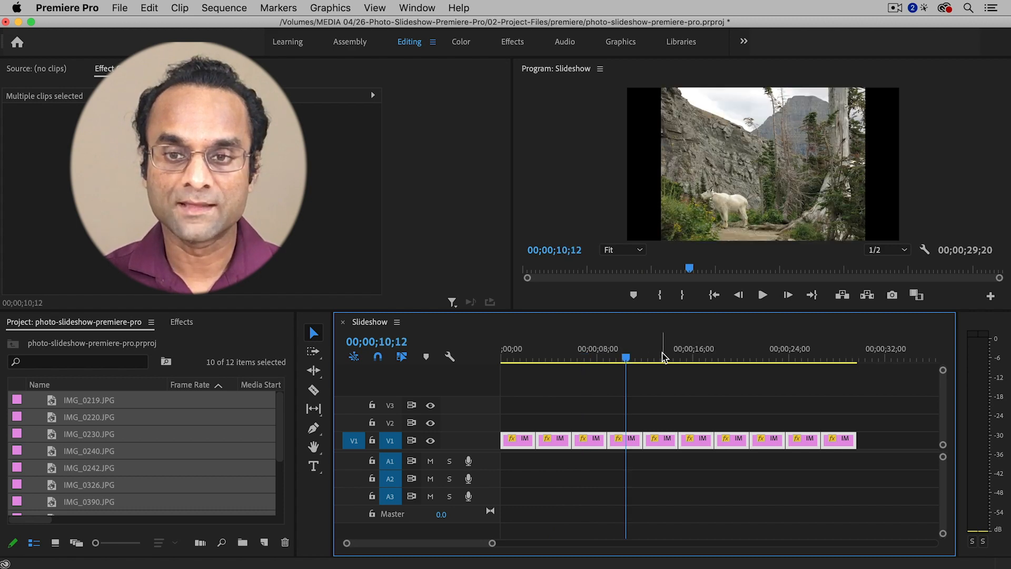
click(512, 355)
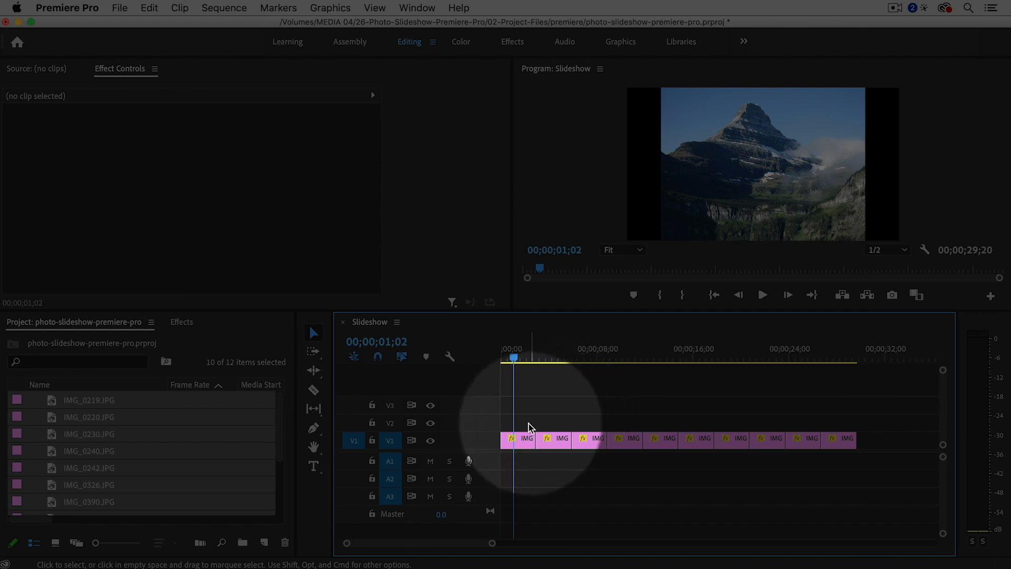
Step: Set the first photo's Scale to 48 and Position Y to 651 in Effect Controls
click(518, 439)
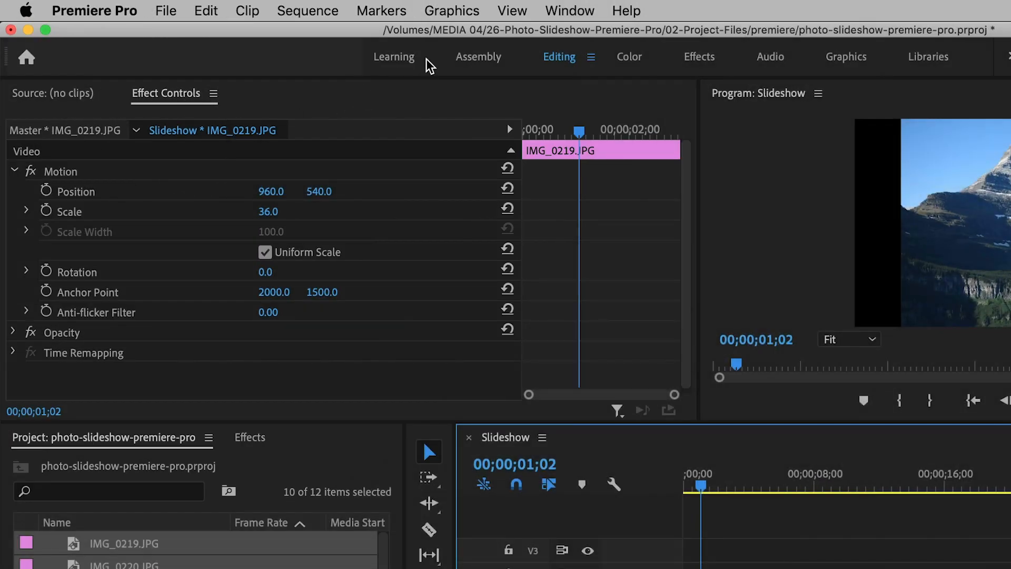
click(568, 11)
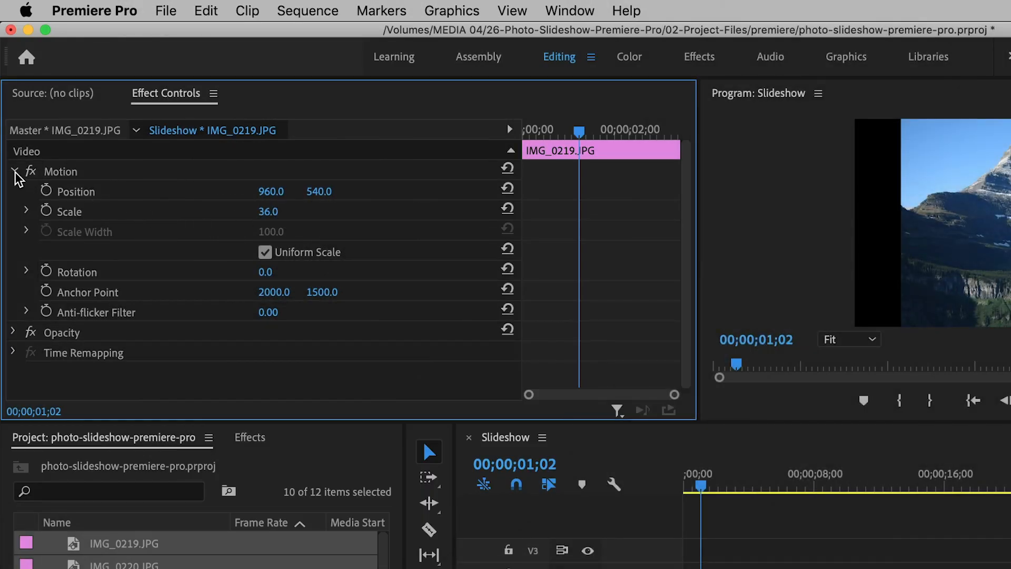
click(13, 170)
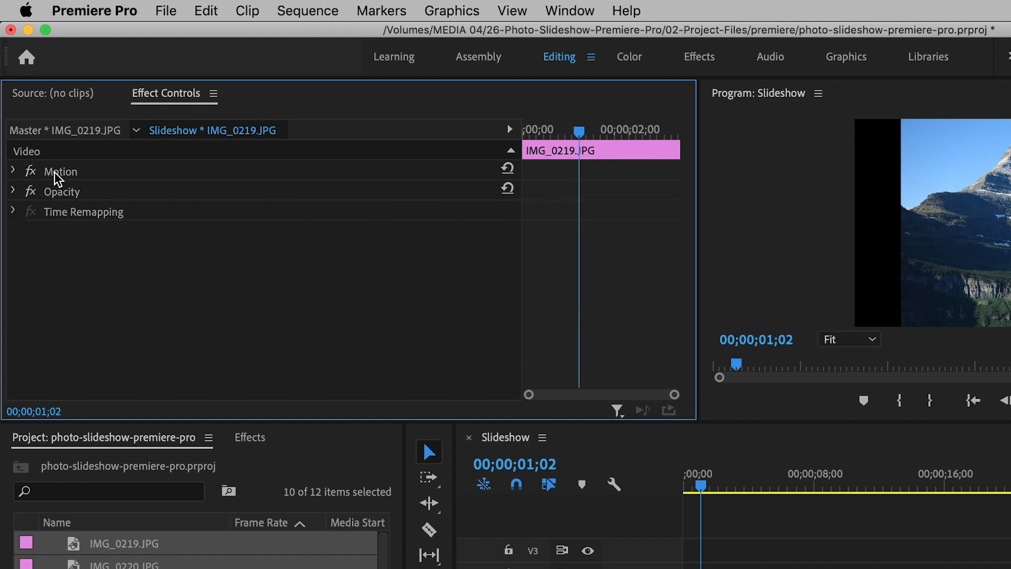
click(12, 171)
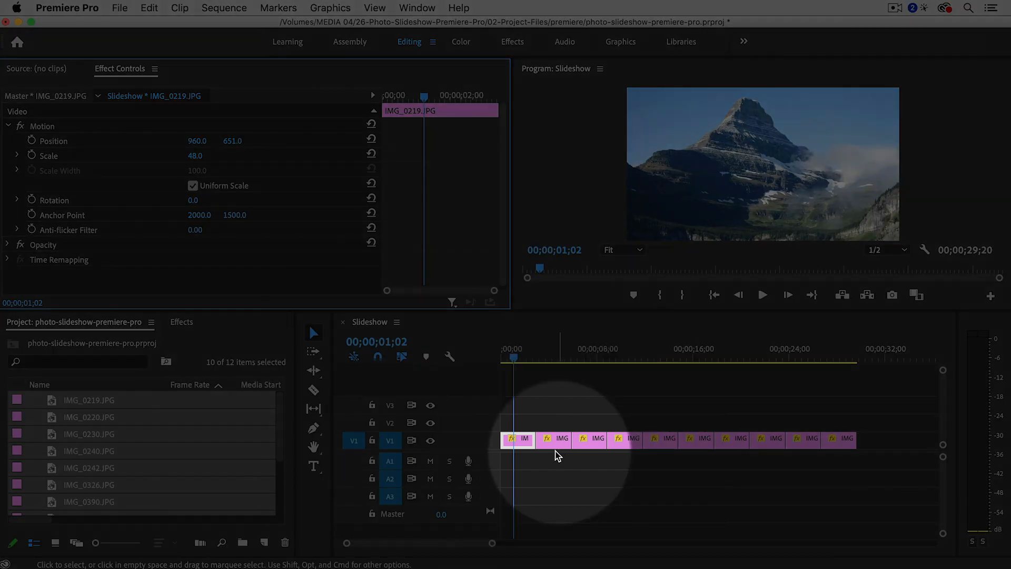
Step: Scale the second and third photos to 48 and the last photo to 109.4, adjusting Position Y
click(556, 439)
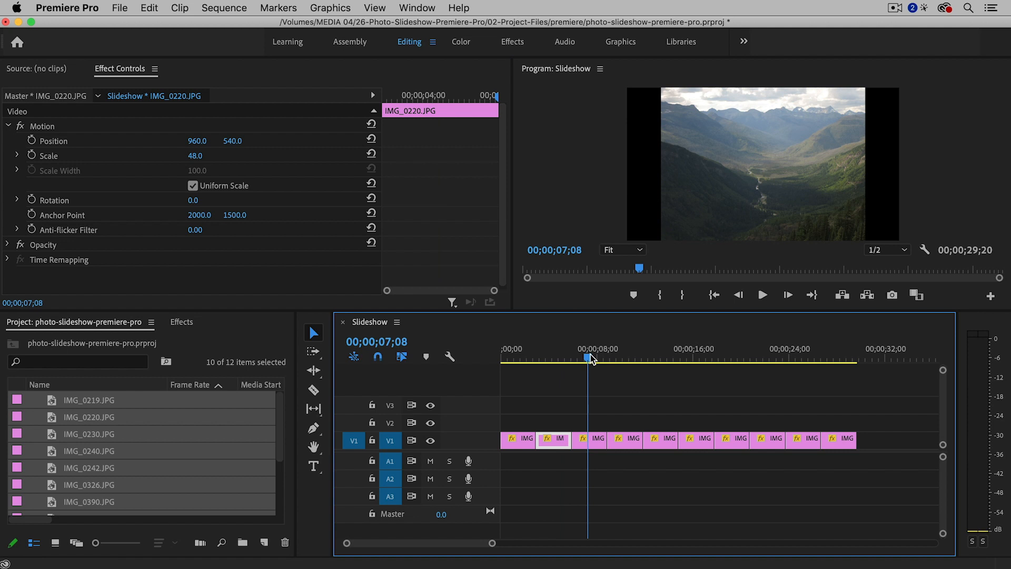
click(590, 440)
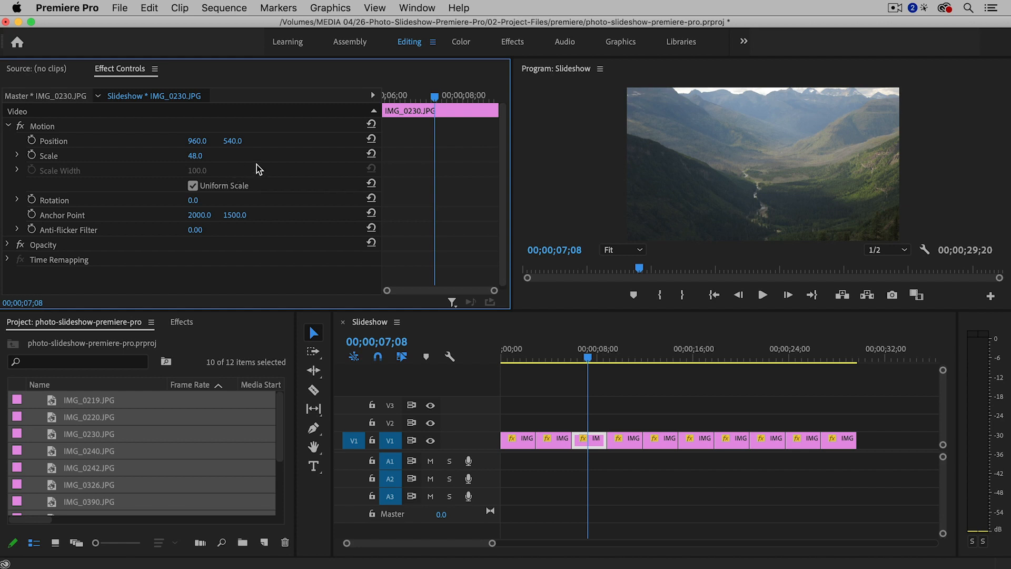
mouse_move(261, 163)
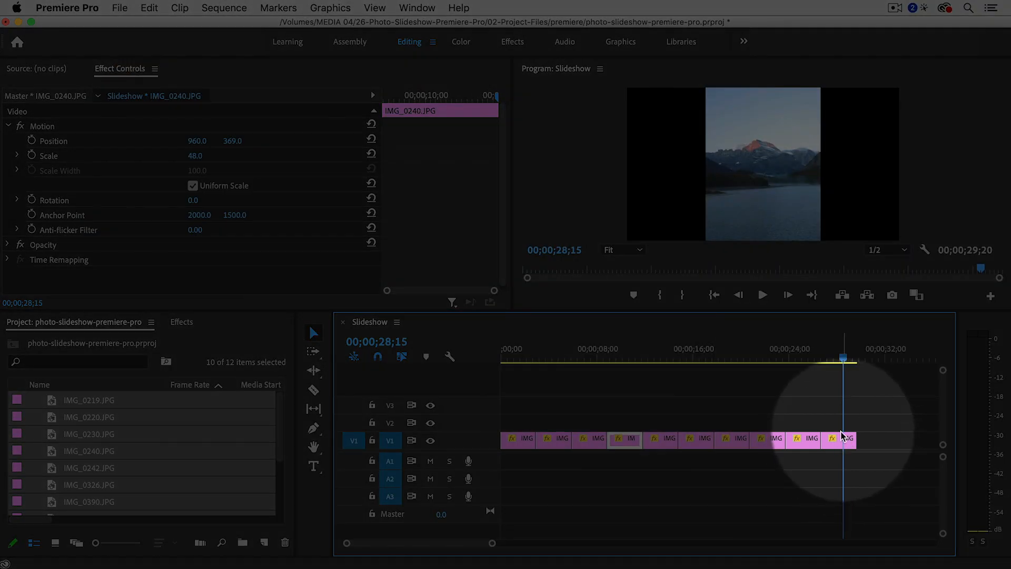
click(845, 438)
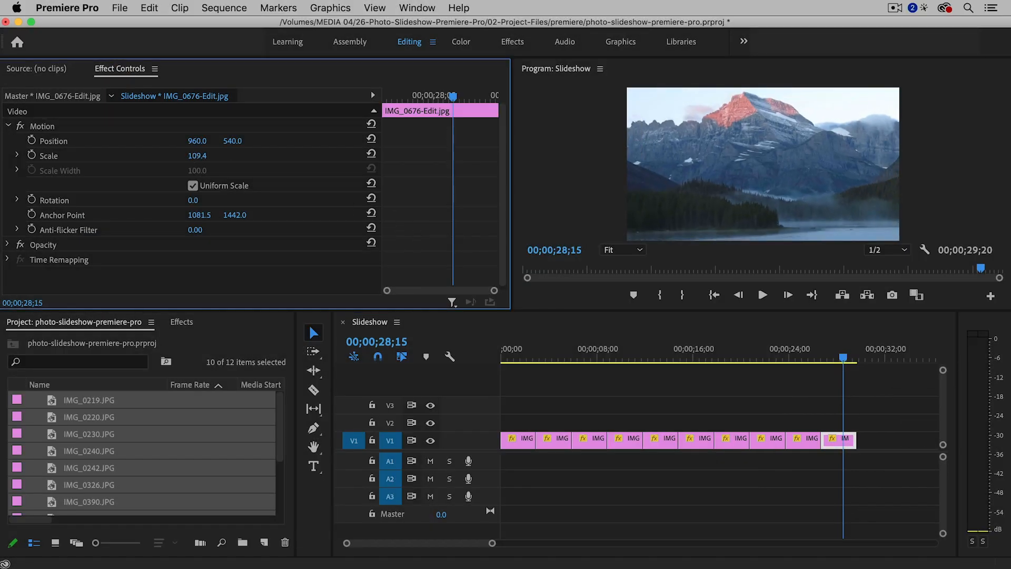
drag(206, 156, 197, 156)
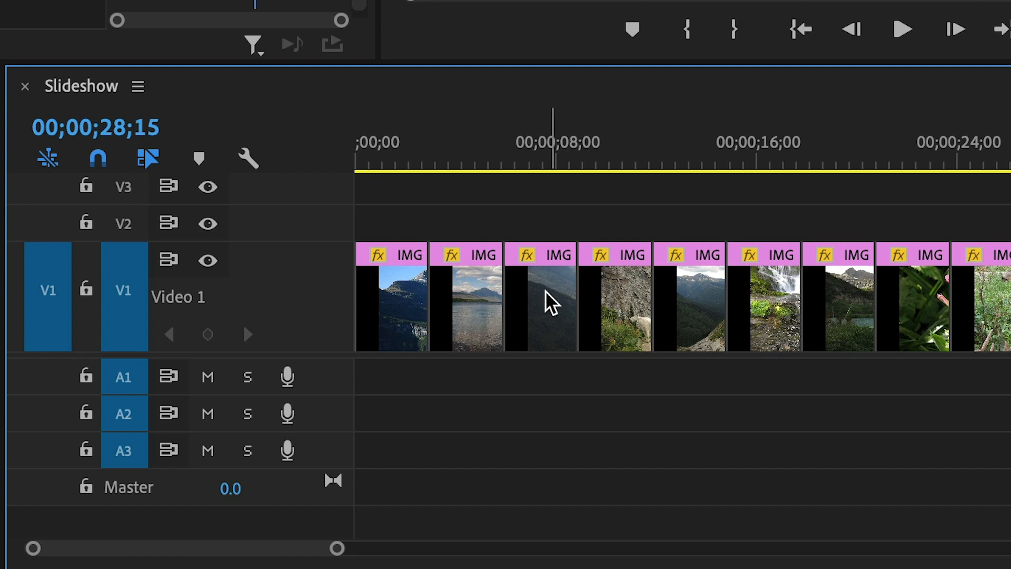
Step: Expand track V1 to show clip thumbnails and zoom the timeline in on the photos
click(397, 142)
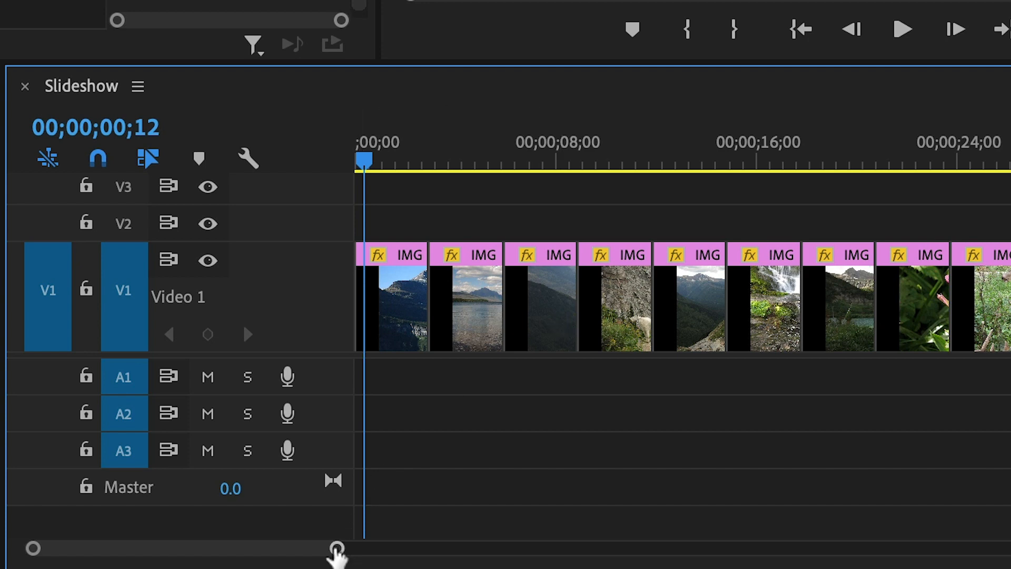
drag(335, 547, 284, 548)
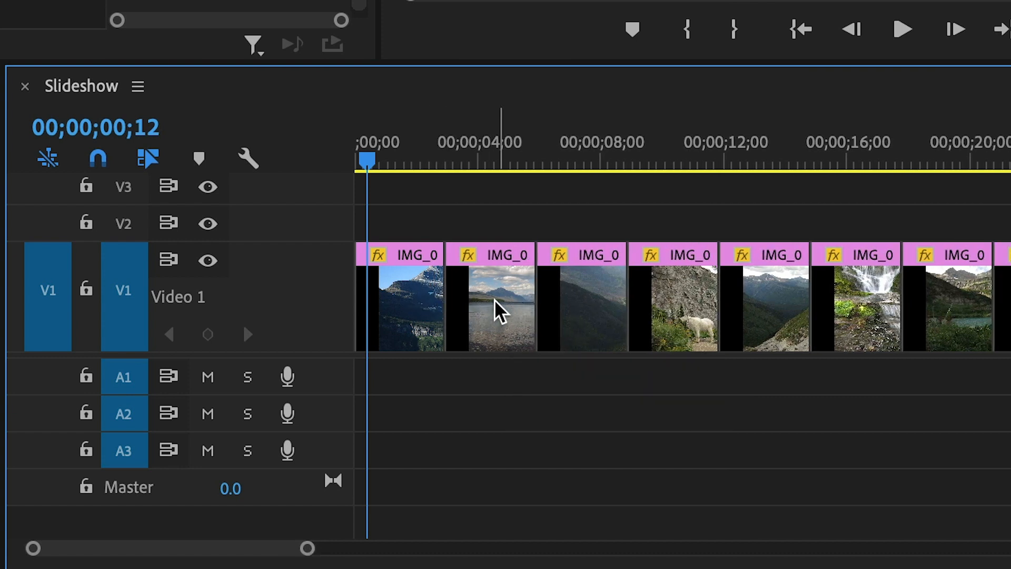
click(587, 159)
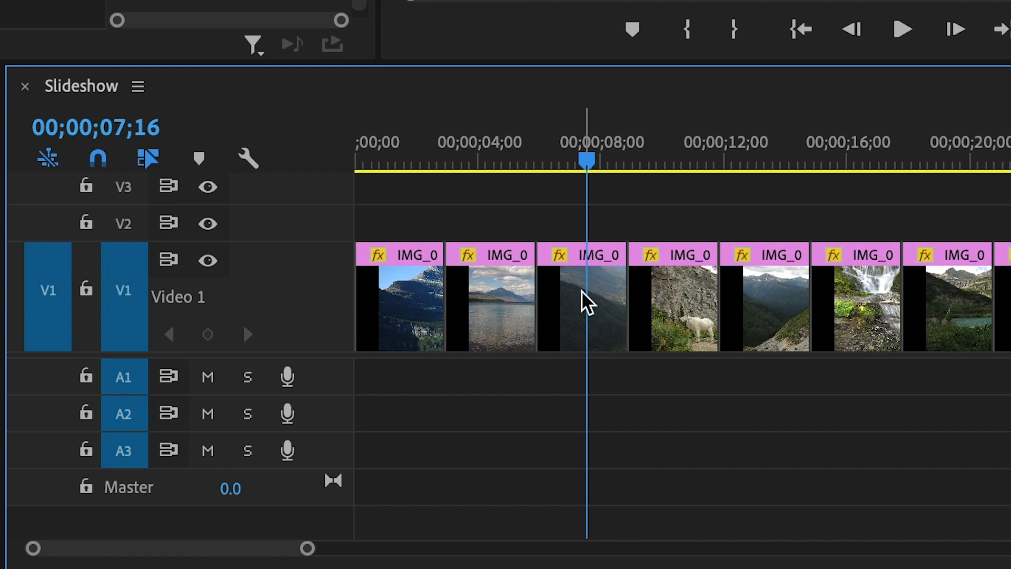
click(578, 297)
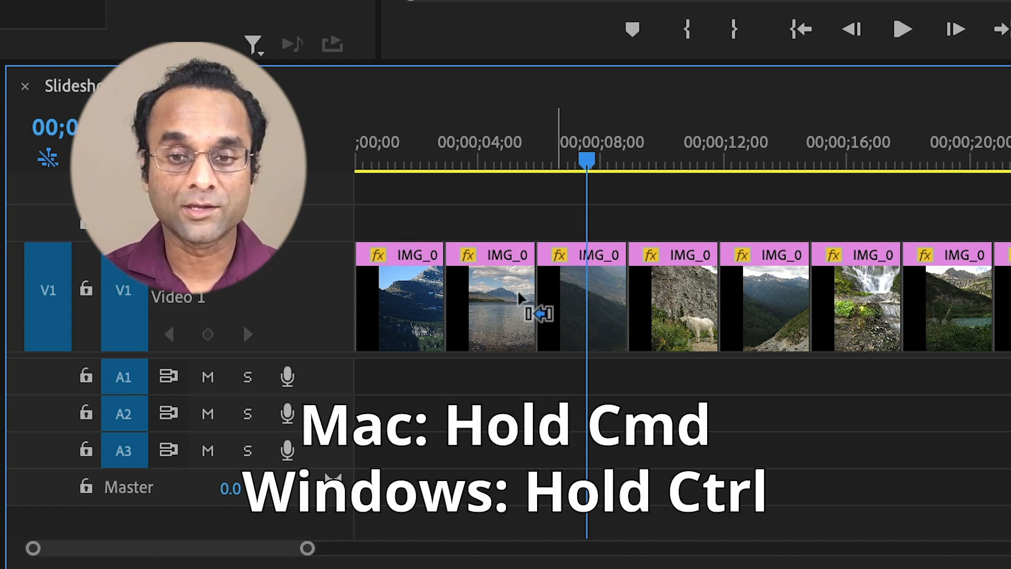
Step: Reorder the photos by moving the third clip earlier and another clip to a new position
click(580, 297)
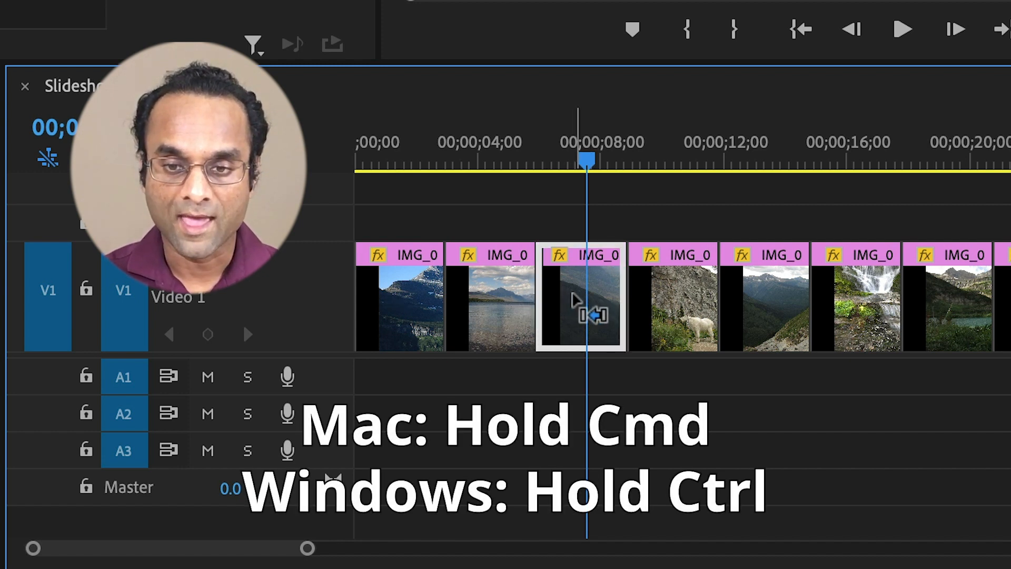
drag(574, 300, 489, 307)
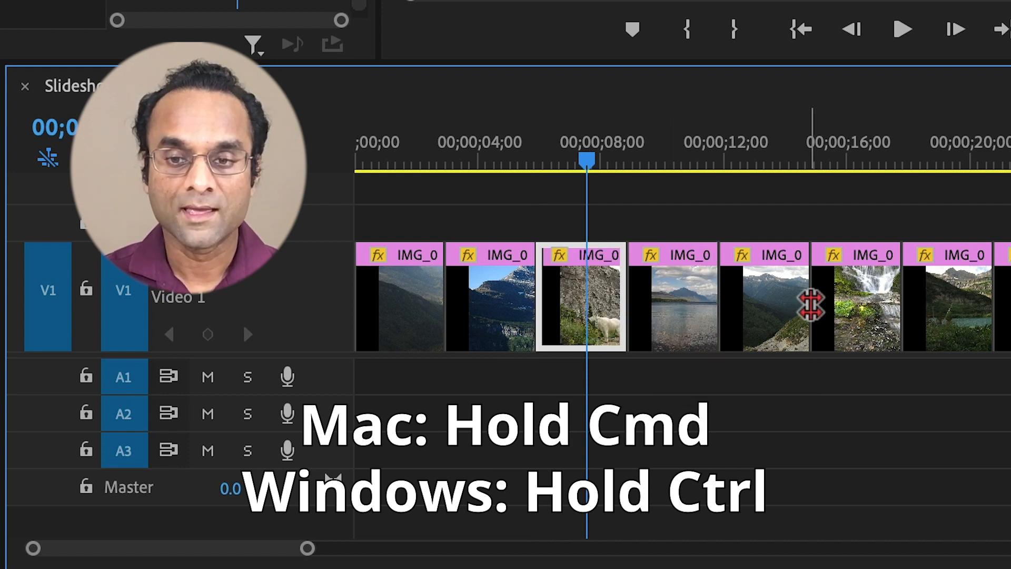
drag(812, 303, 760, 304)
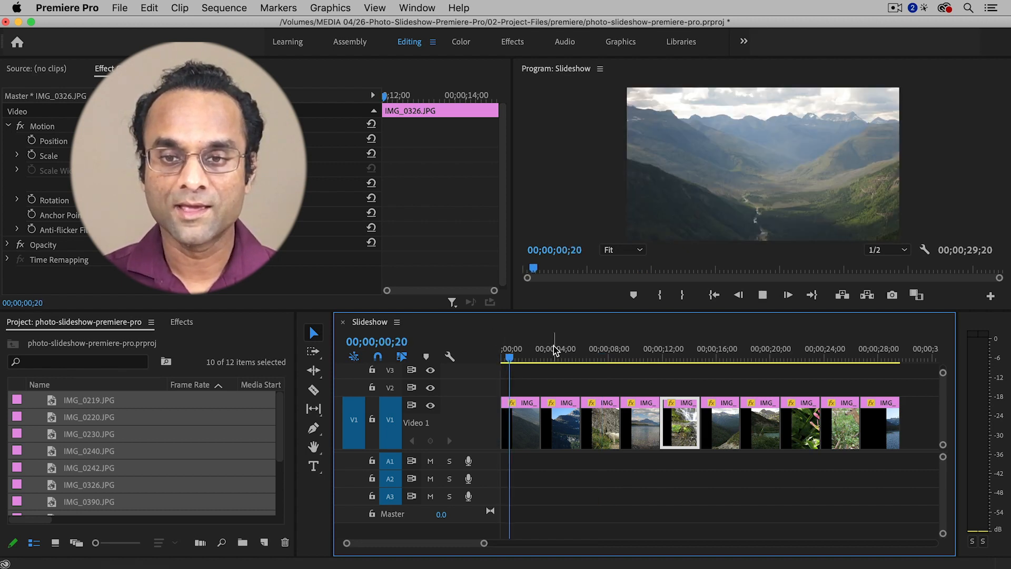
Step: Select all photo clips and apply the default video transition between every pair
click(534, 358)
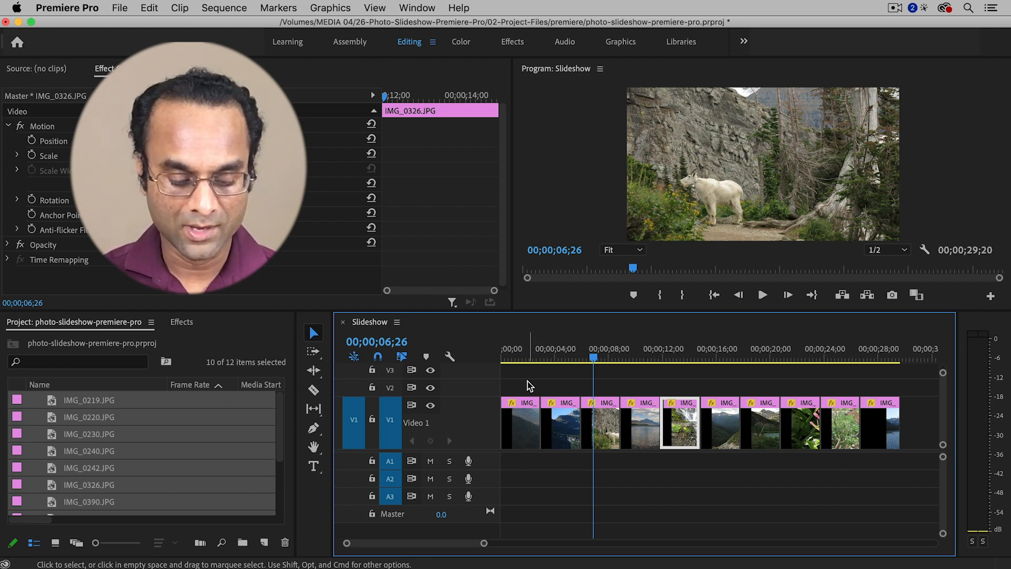
key(cmd+a)
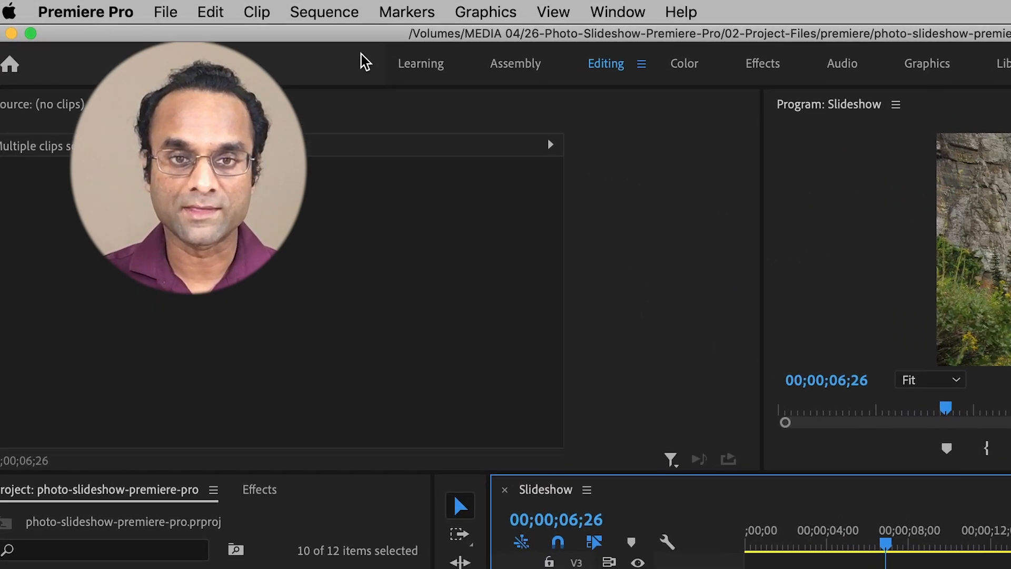
click(324, 11)
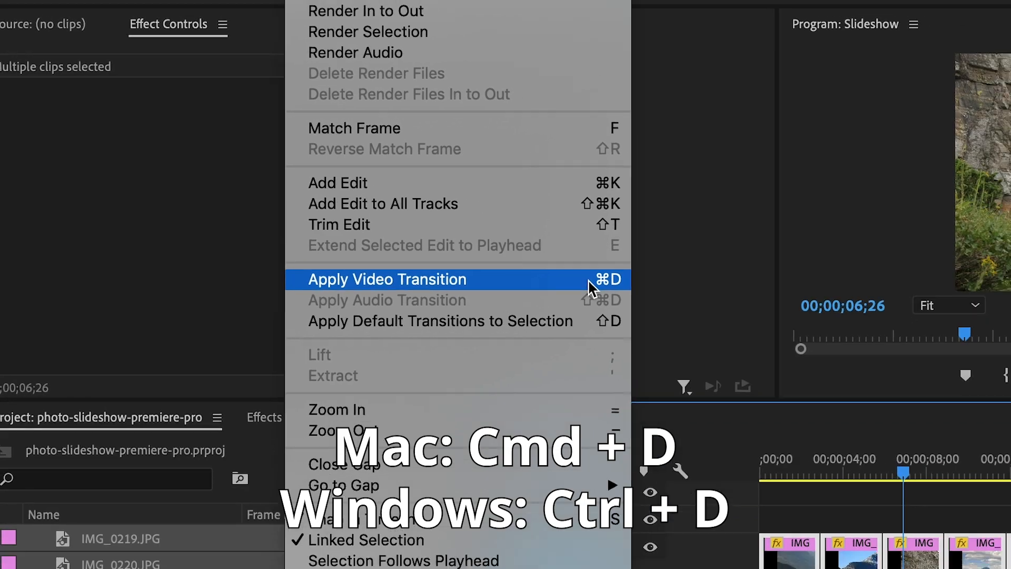
click(386, 279)
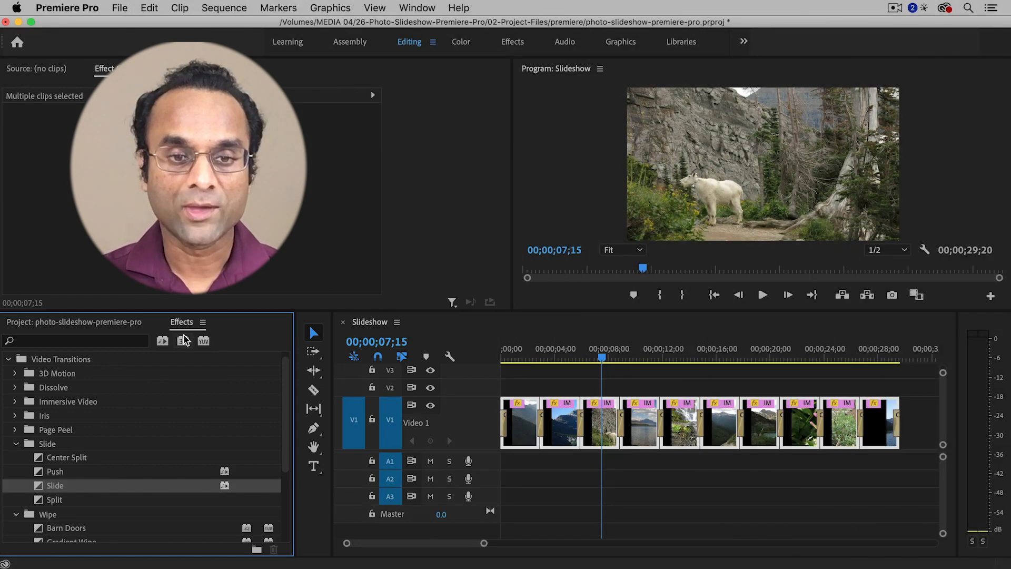
click(417, 7)
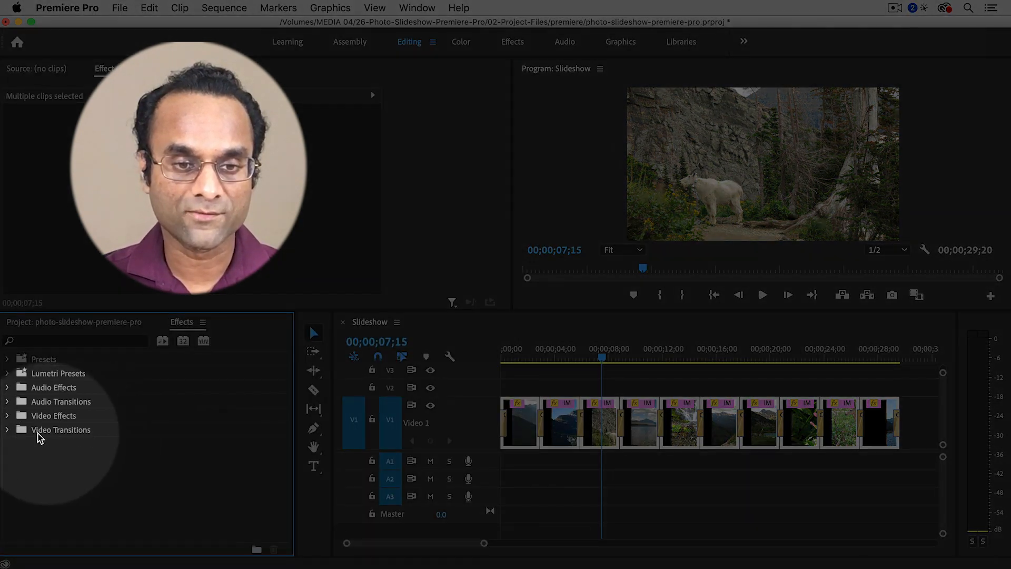
click(6, 430)
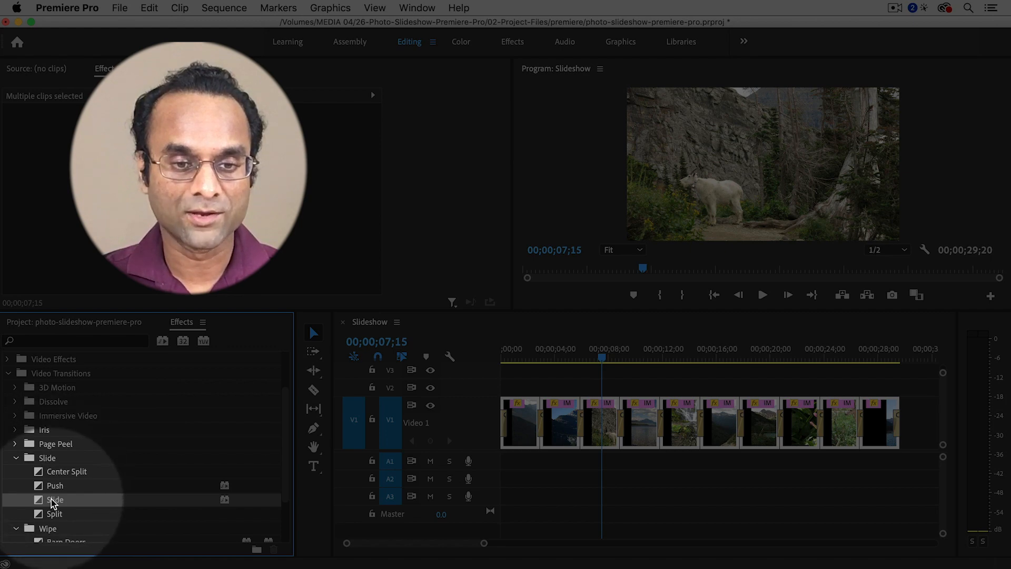
click(55, 499)
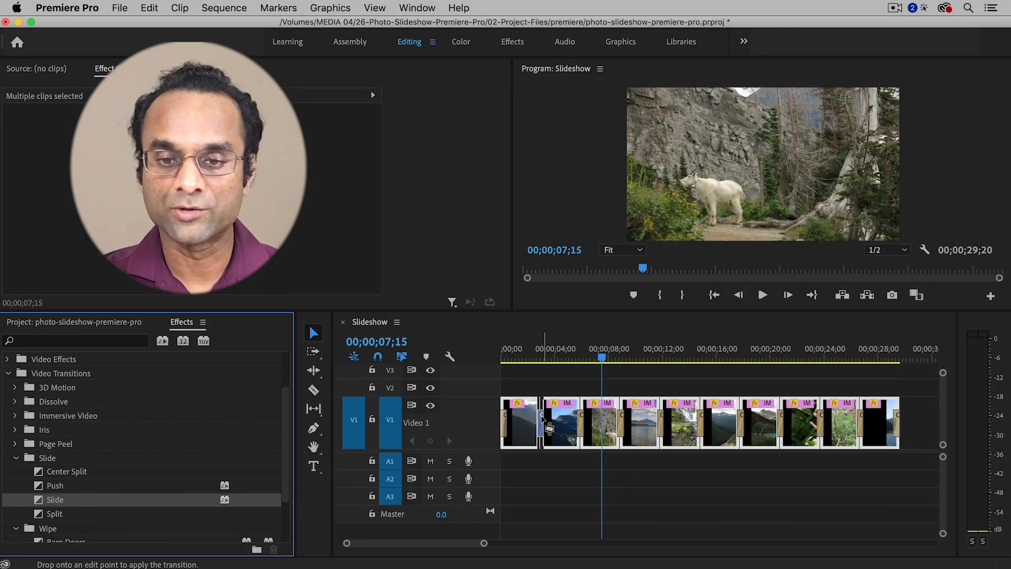
click(524, 357)
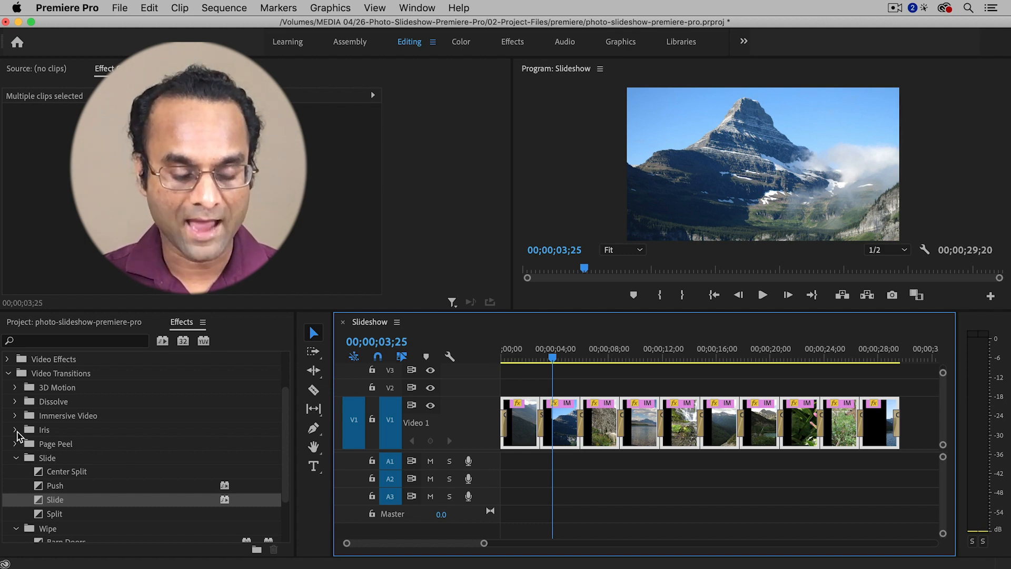
click(15, 430)
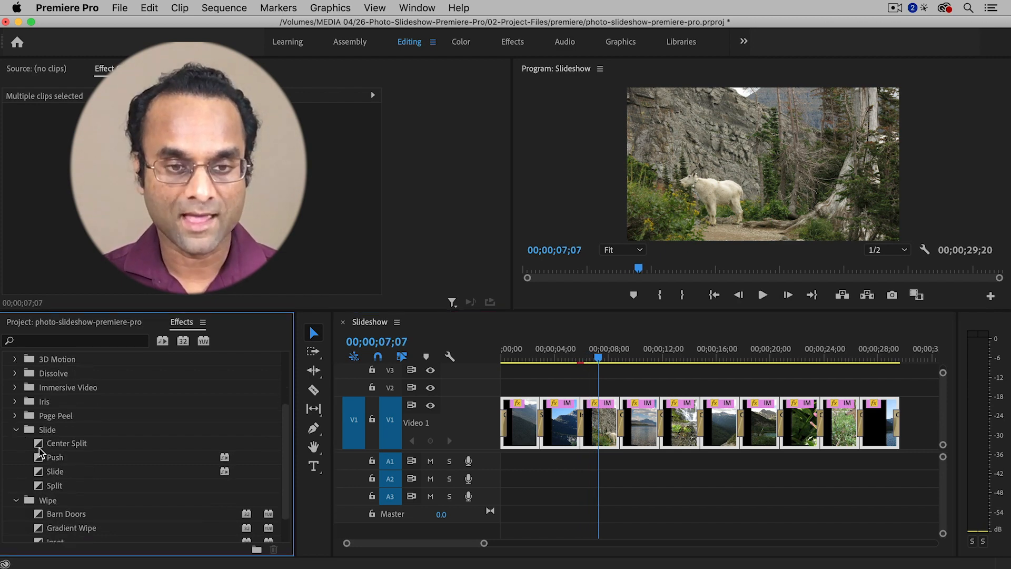
click(13, 414)
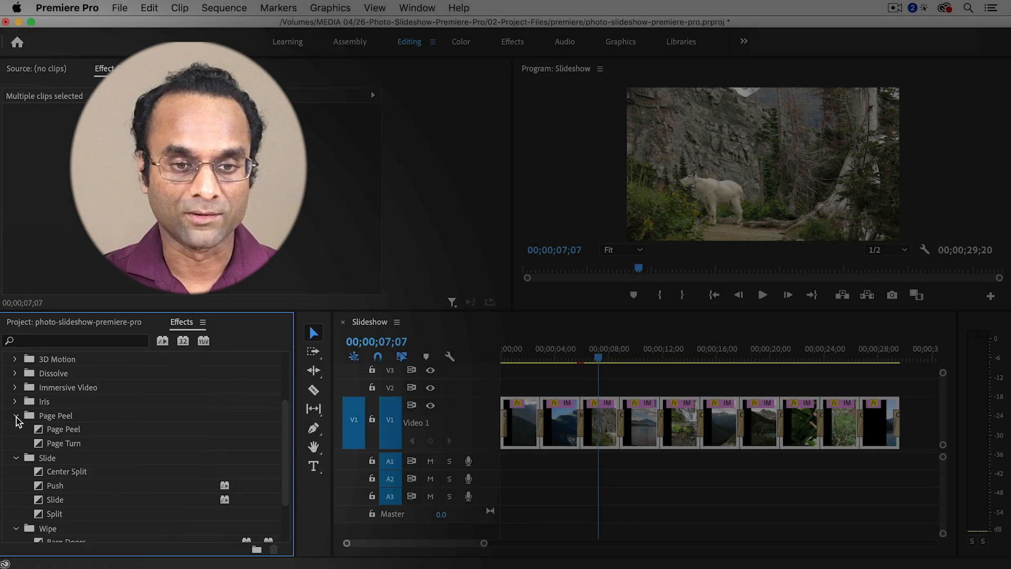
click(63, 443)
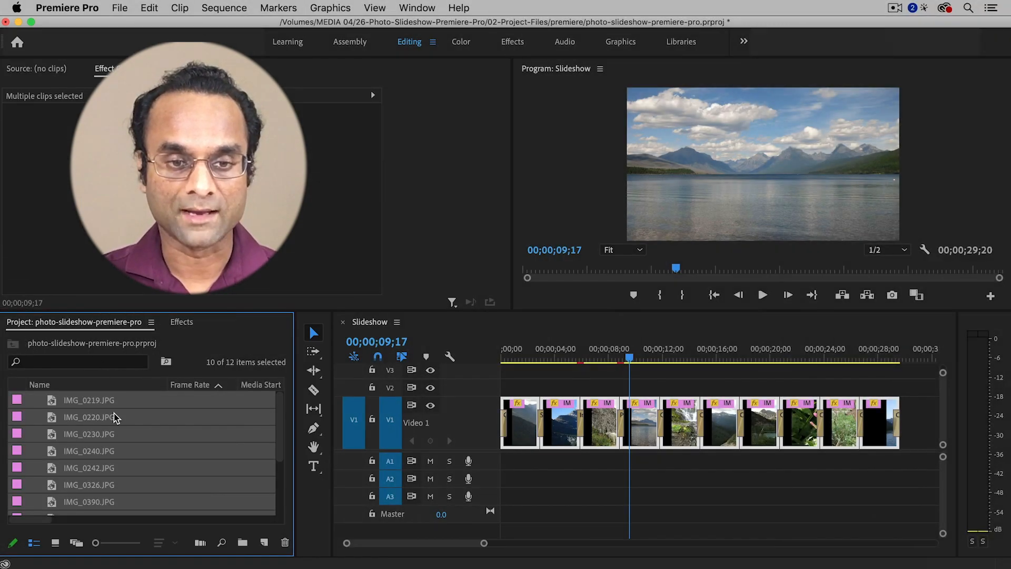
Step: Place Music.wav on track A1, razor-cut it at the last photo's end and delete the tail
scroll(down, 3)
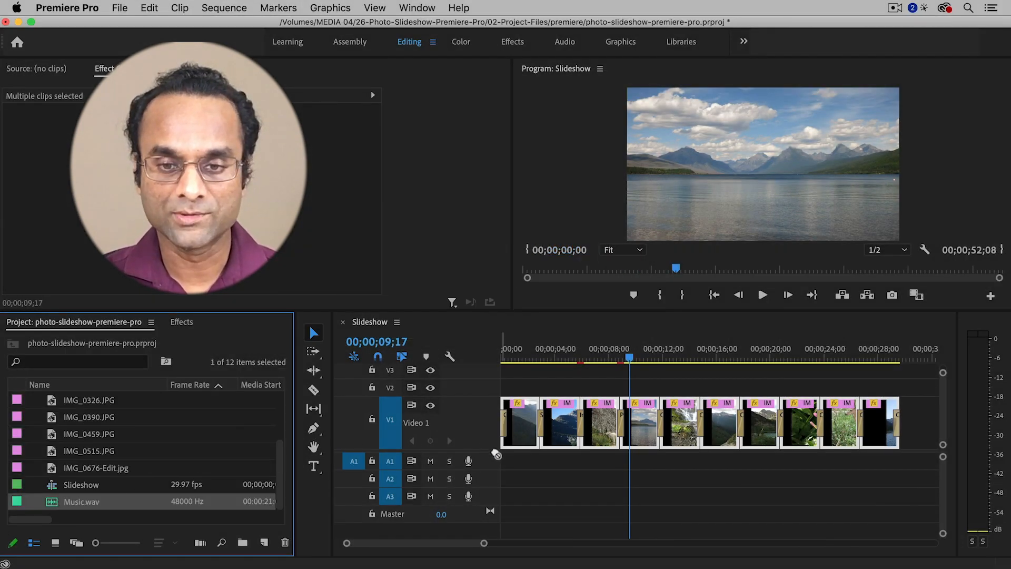
drag(81, 502, 516, 461)
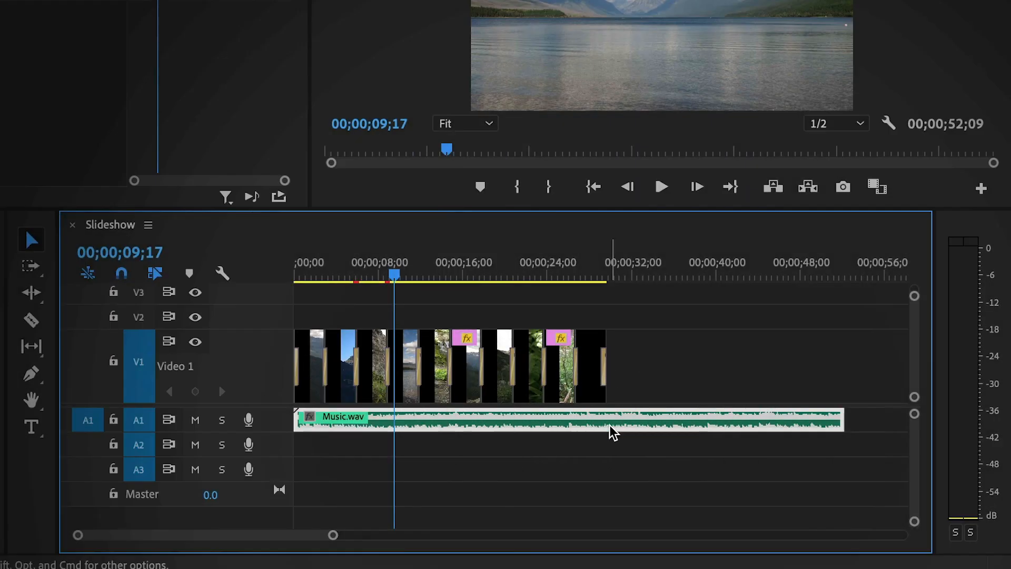
mouse_move(610, 430)
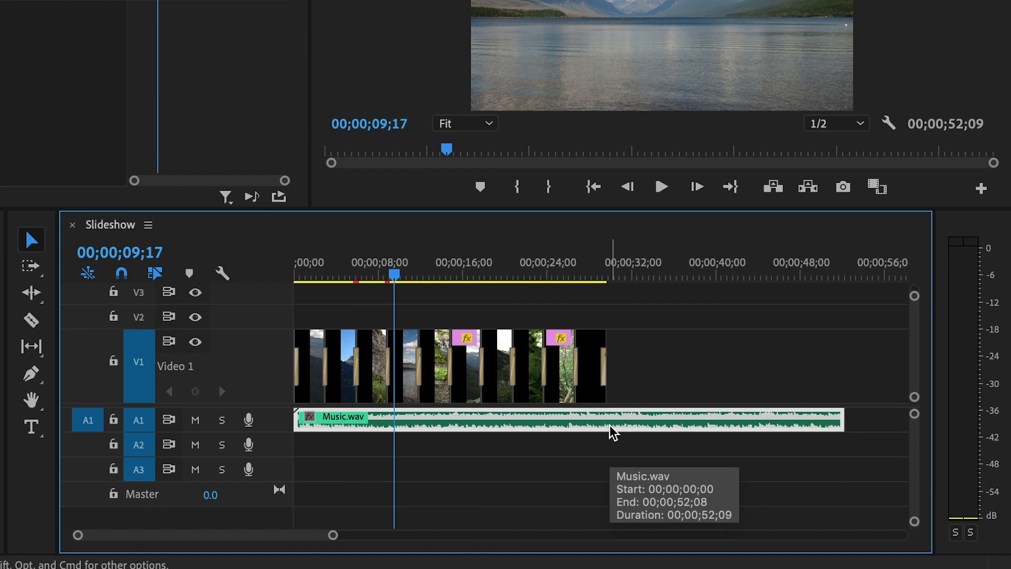
mouse_move(30, 321)
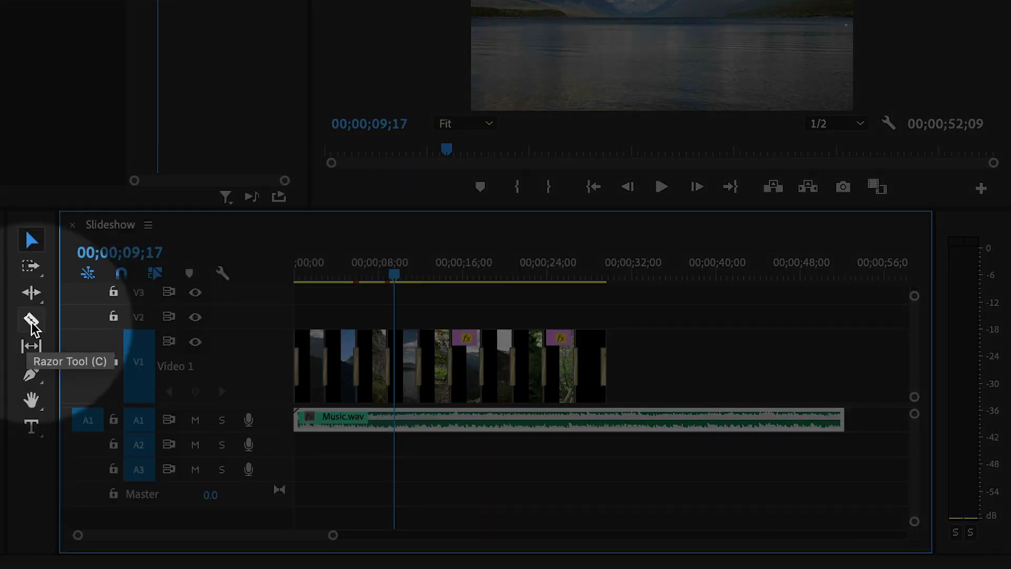
click(31, 321)
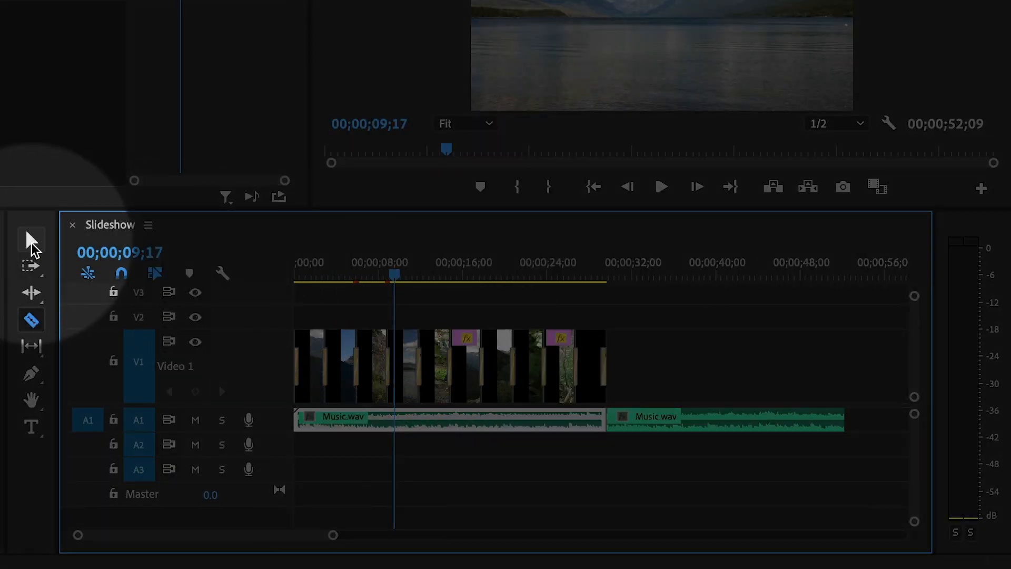
click(31, 238)
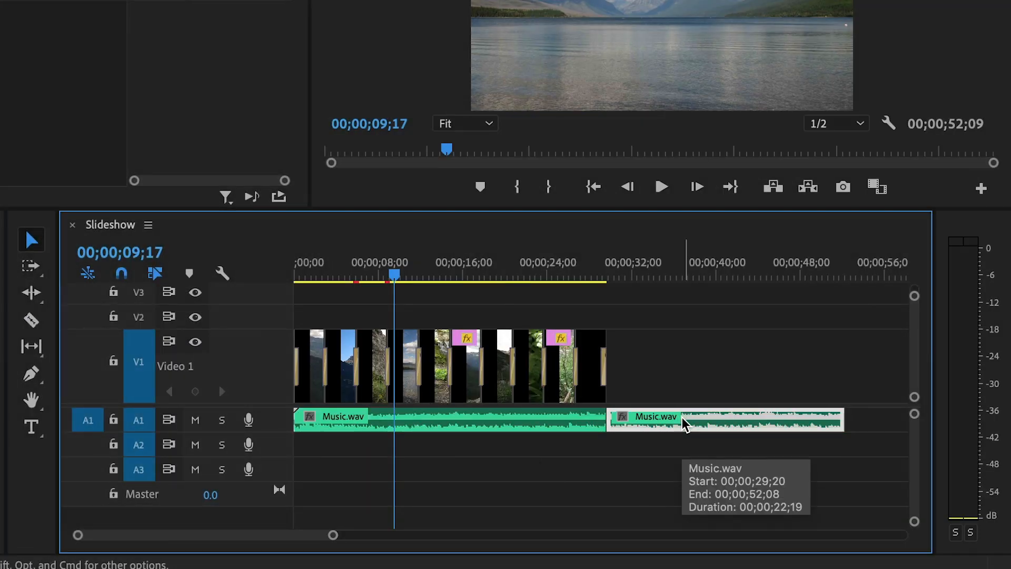
key(Delete)
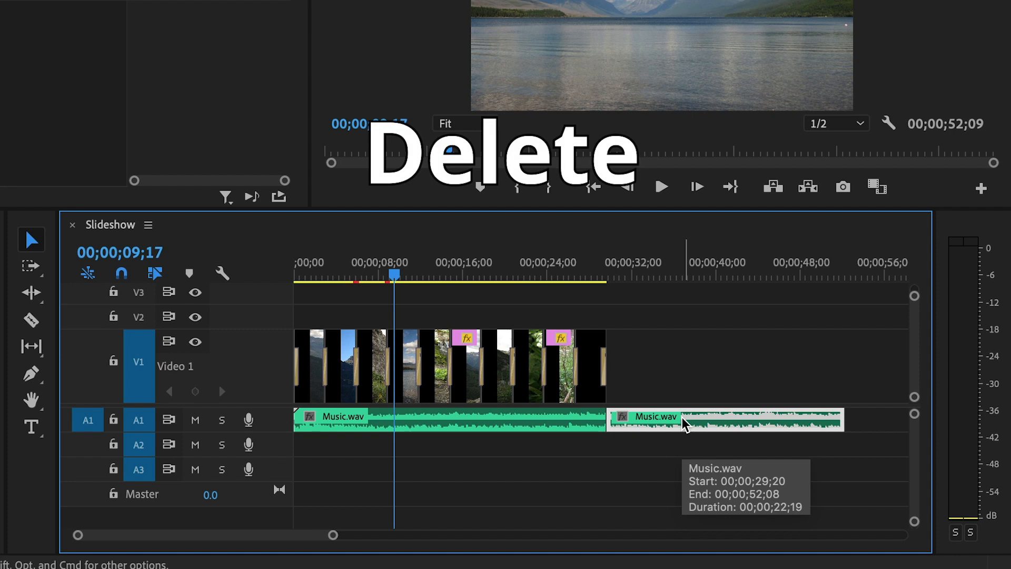
key(delete)
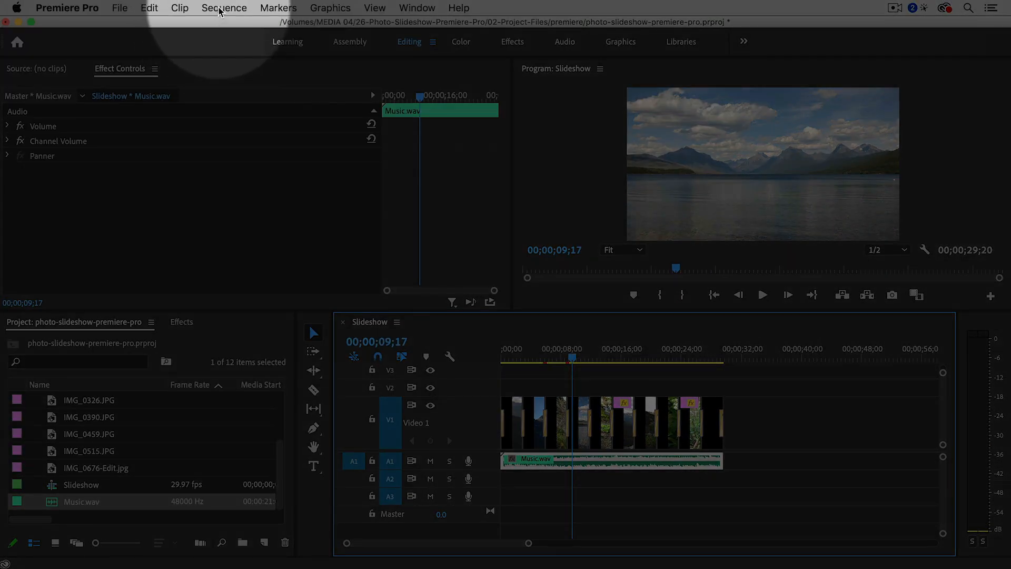
Step: Render Effects In to Out from the Sequence menu so the slideshow plays smoothly
click(225, 7)
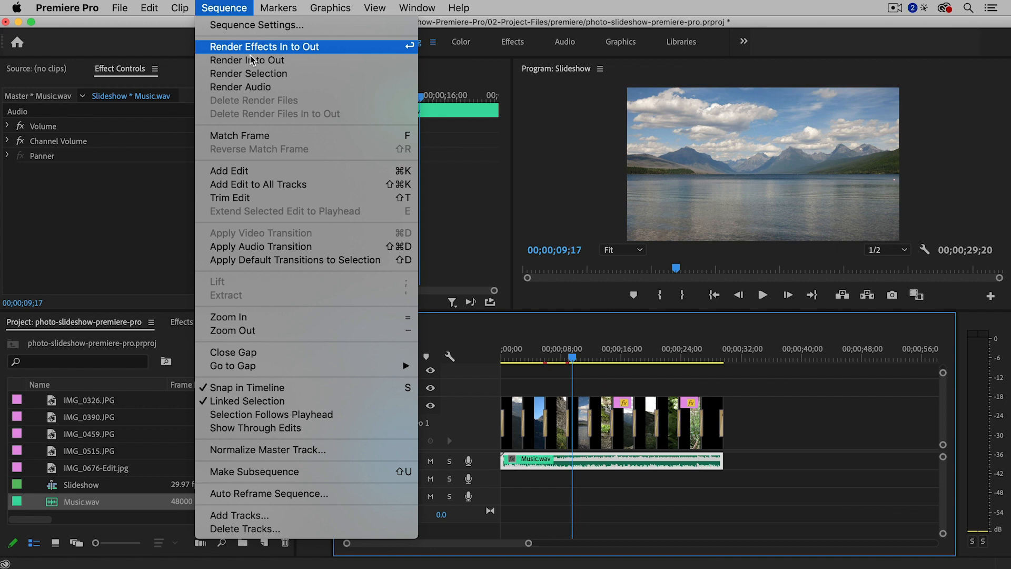
mouse_move(334, 247)
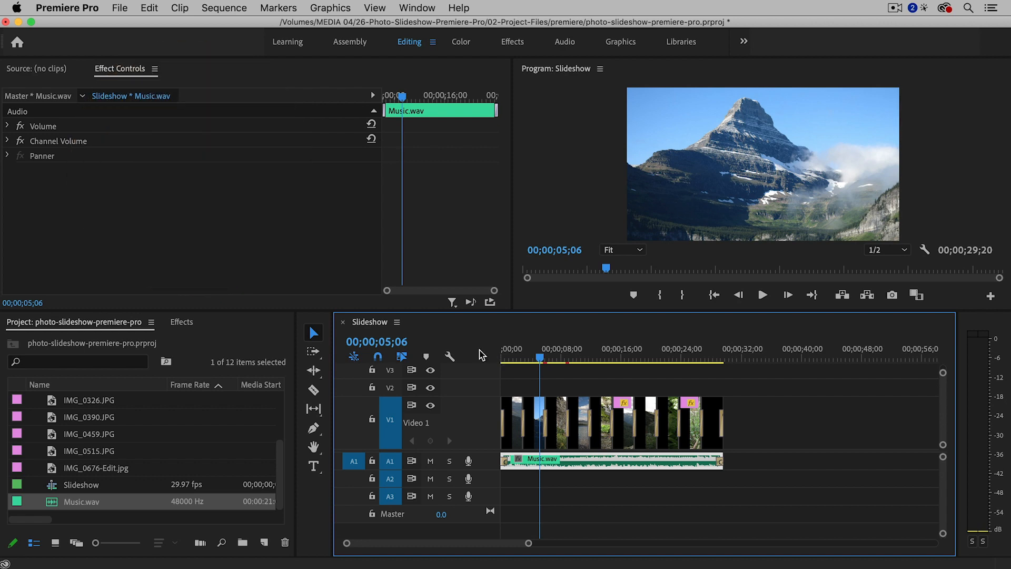
mouse_move(459, 340)
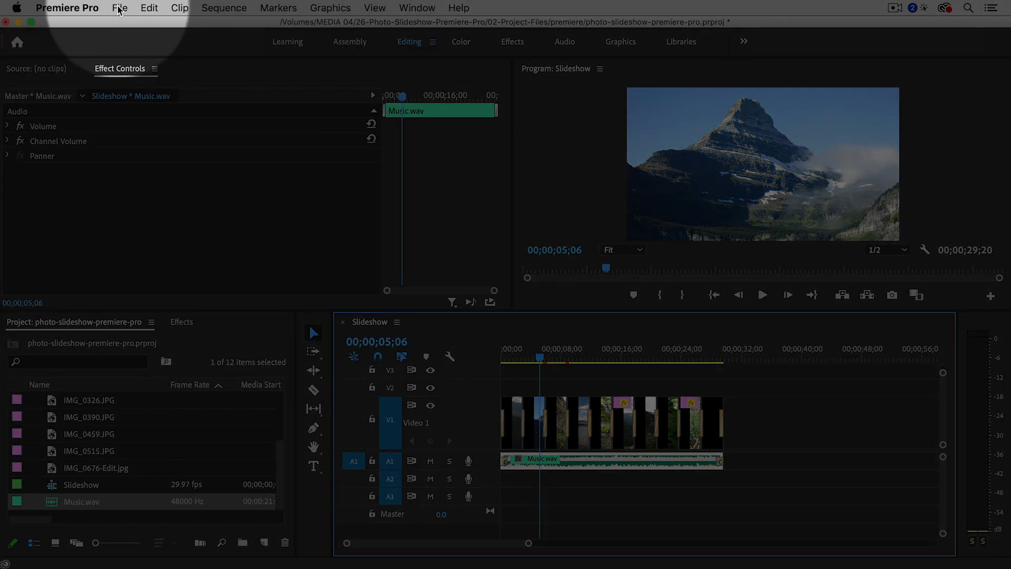
Step: Start a media export keeping the H.264 format and Match Source - High bitrate preset
click(119, 7)
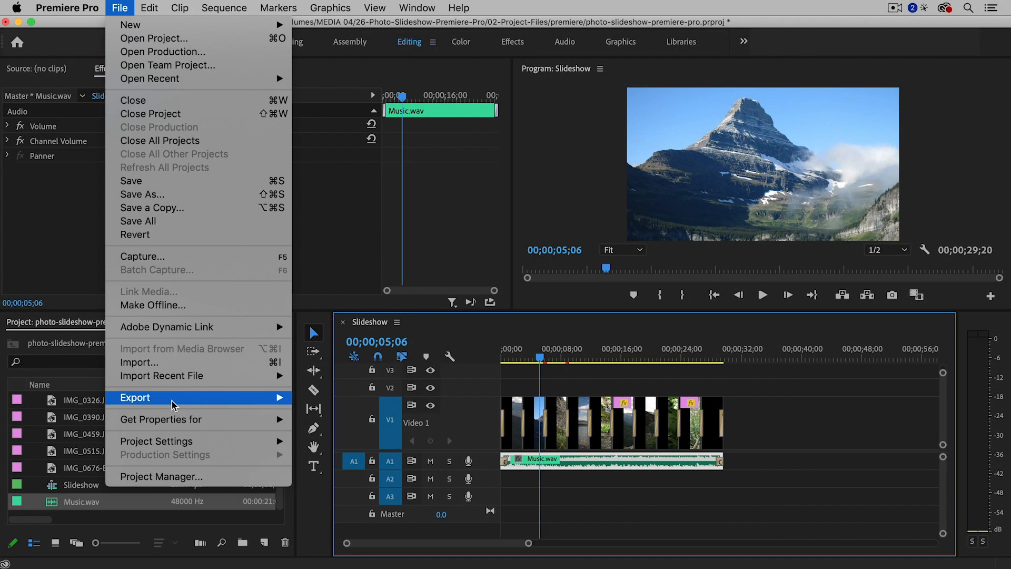
mouse_move(136, 397)
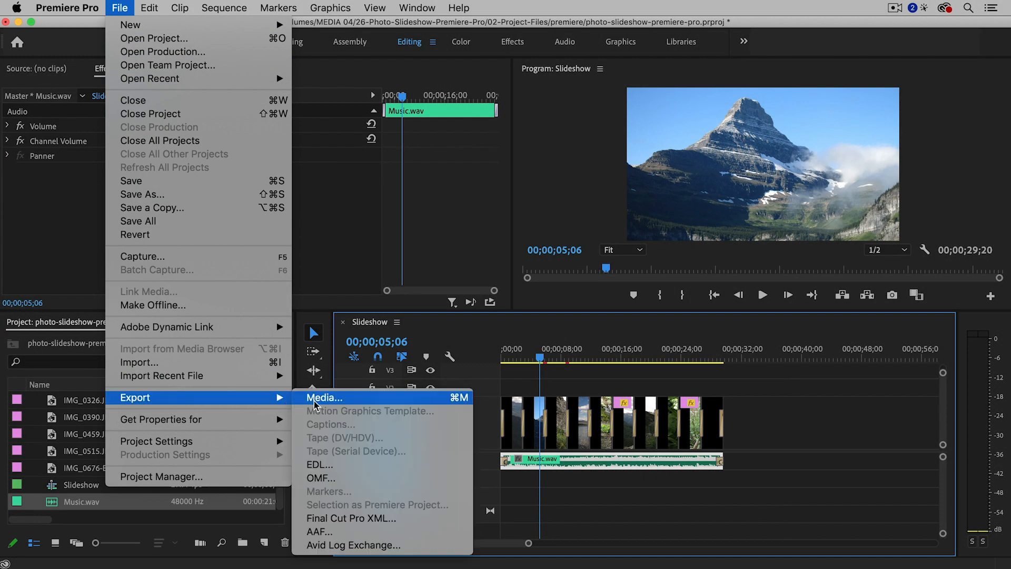
click(324, 397)
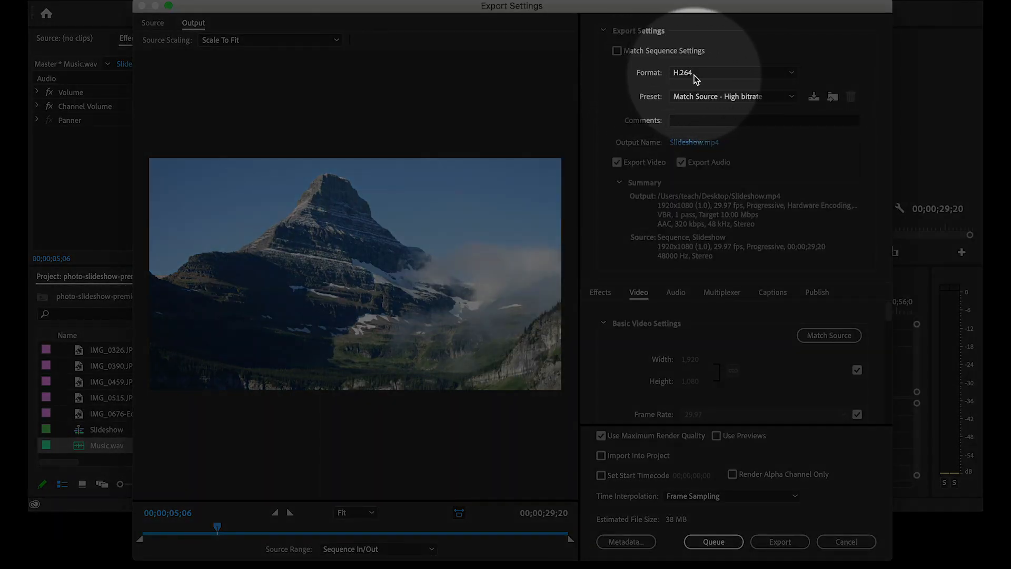
click(732, 73)
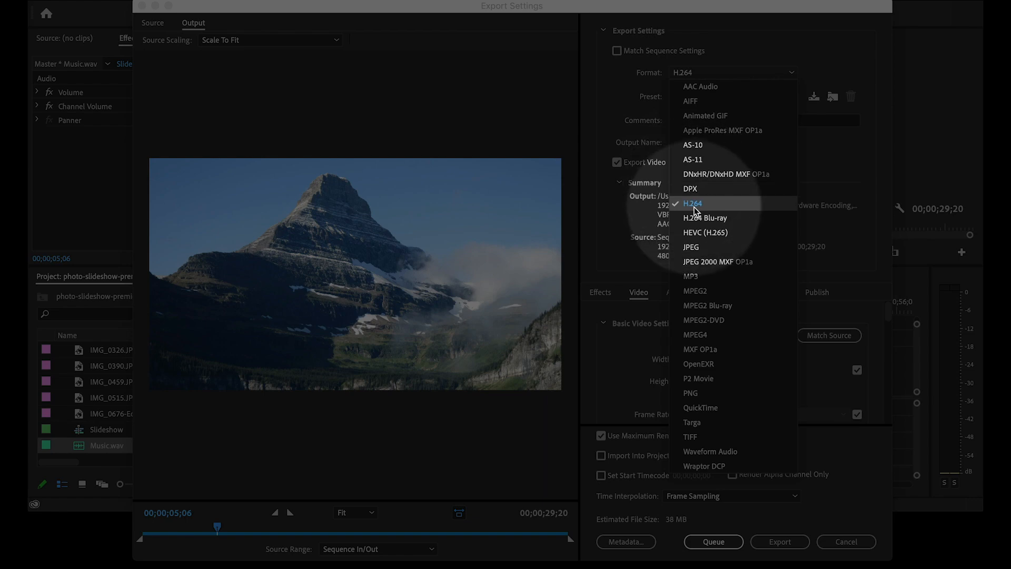
click(693, 203)
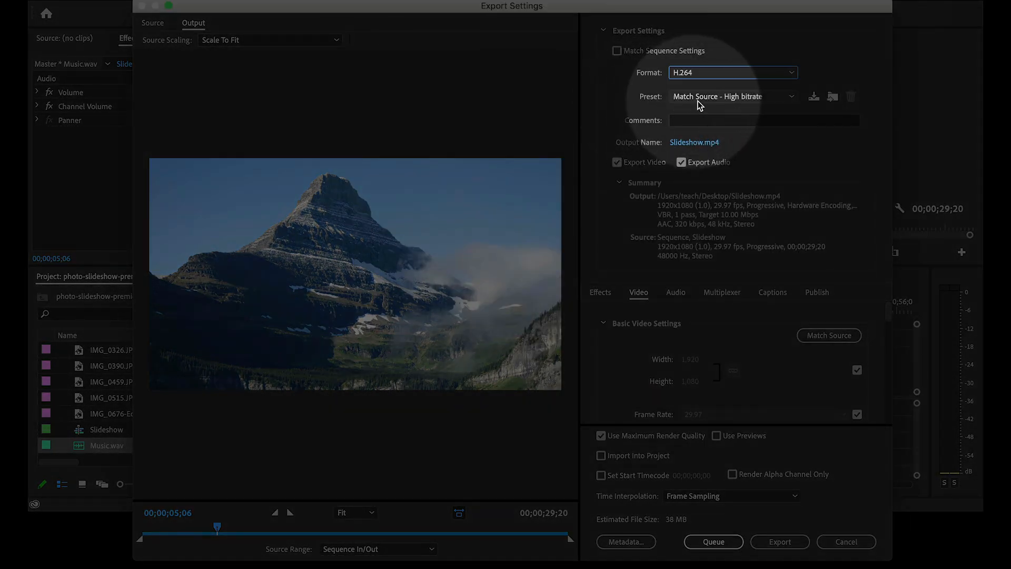
click(732, 96)
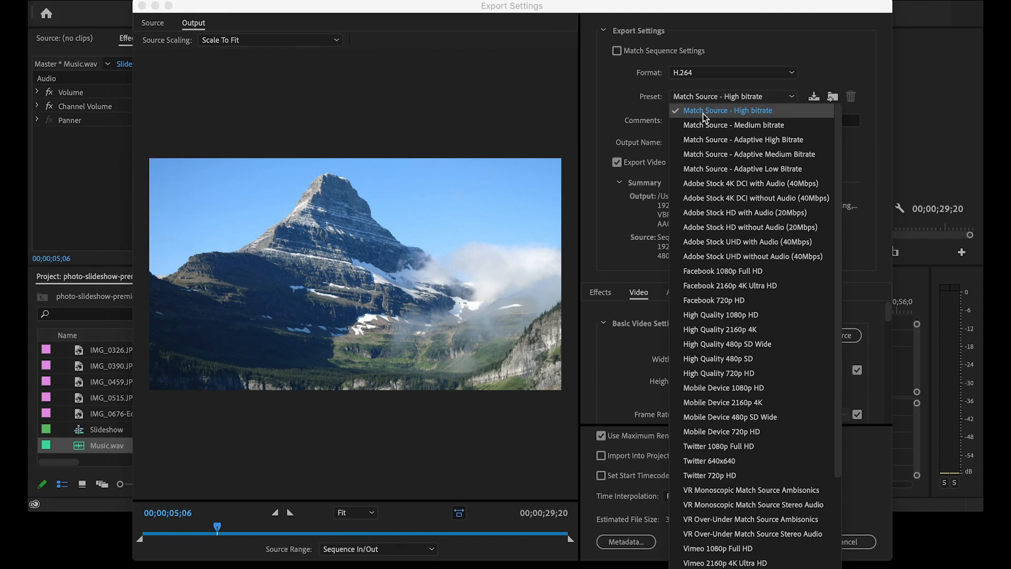
mouse_move(750, 119)
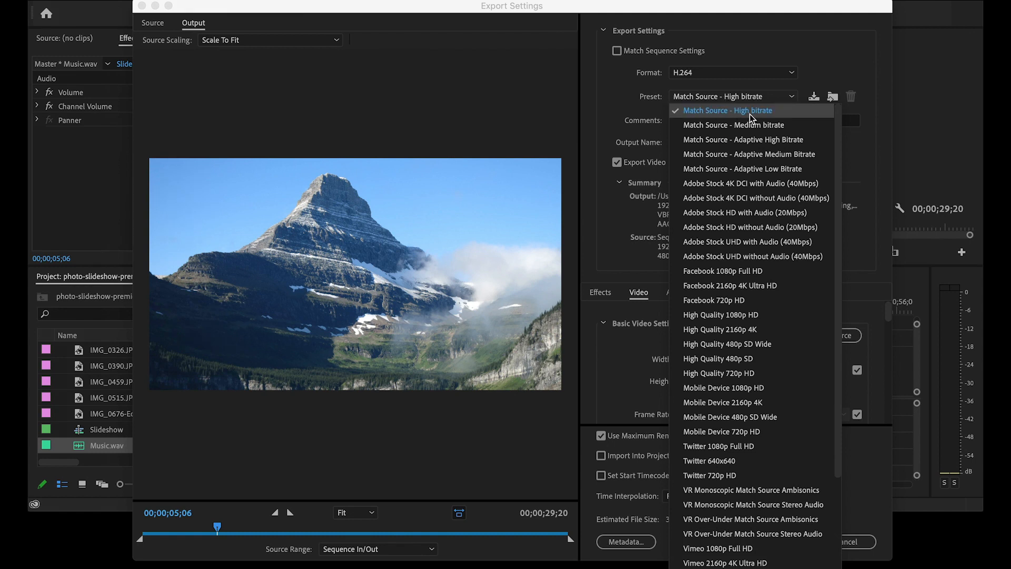
click(728, 110)
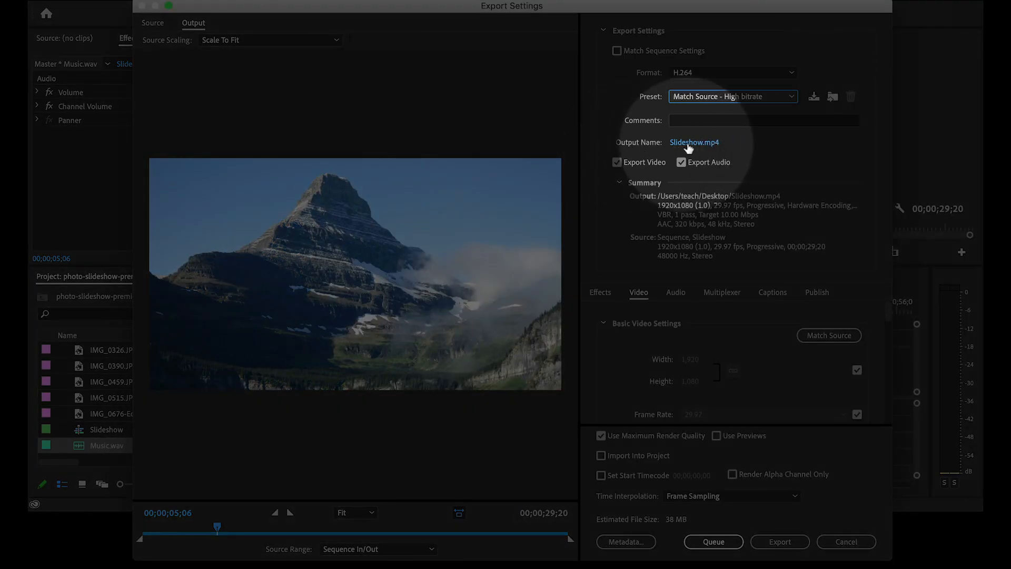
Step: Save the export as Slideshow.mp4 on the Desktop and run the export
click(694, 142)
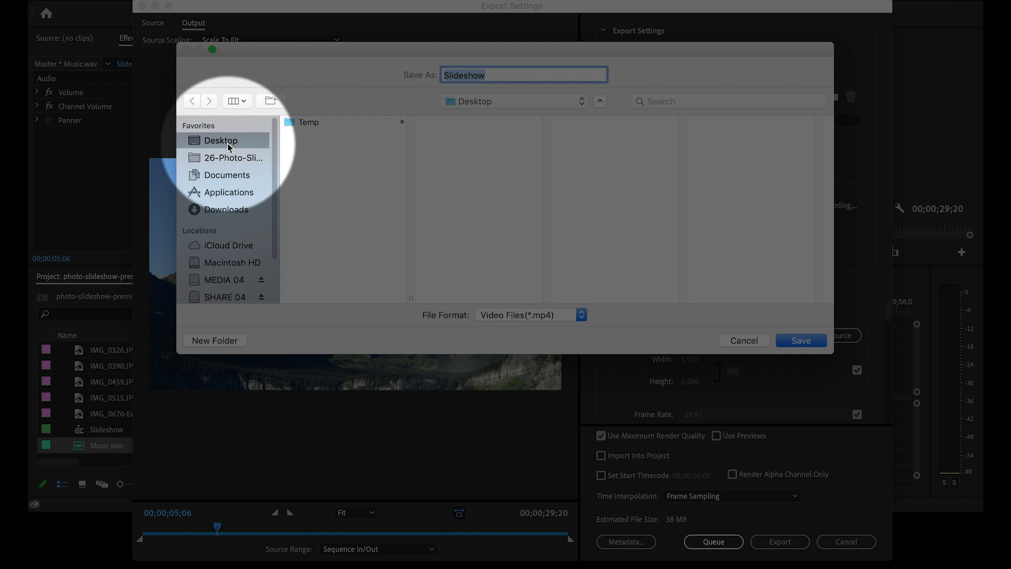
click(801, 340)
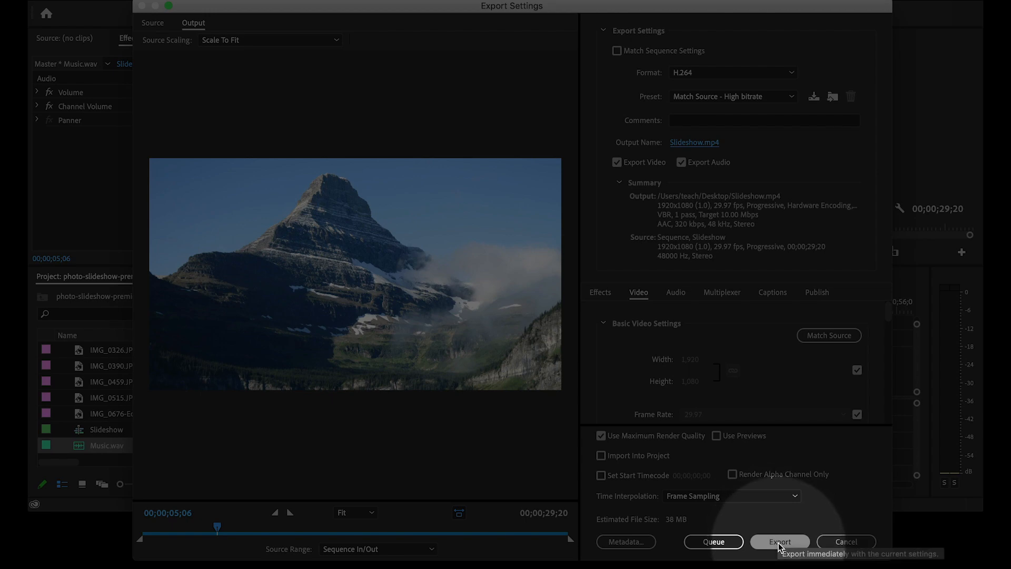
click(780, 542)
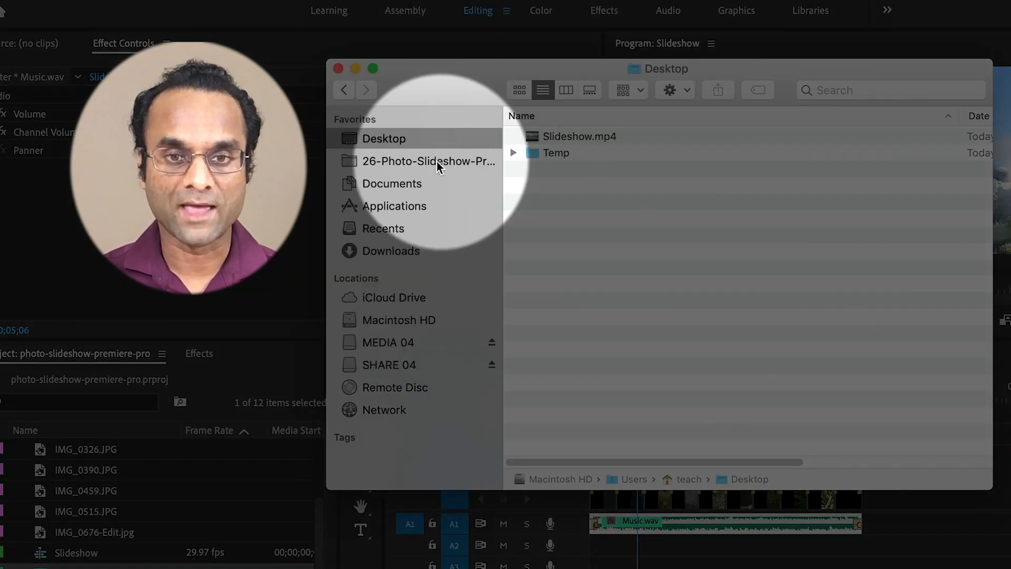
Step: Select the exported Slideshow.mp4 in the Desktop Finder window
click(579, 136)
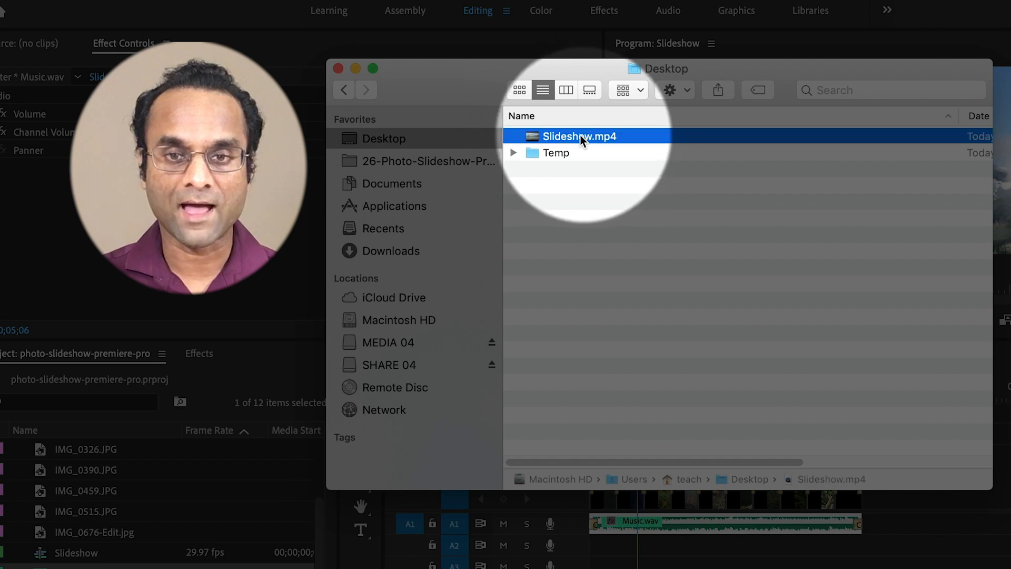
mouse_move(618, 137)
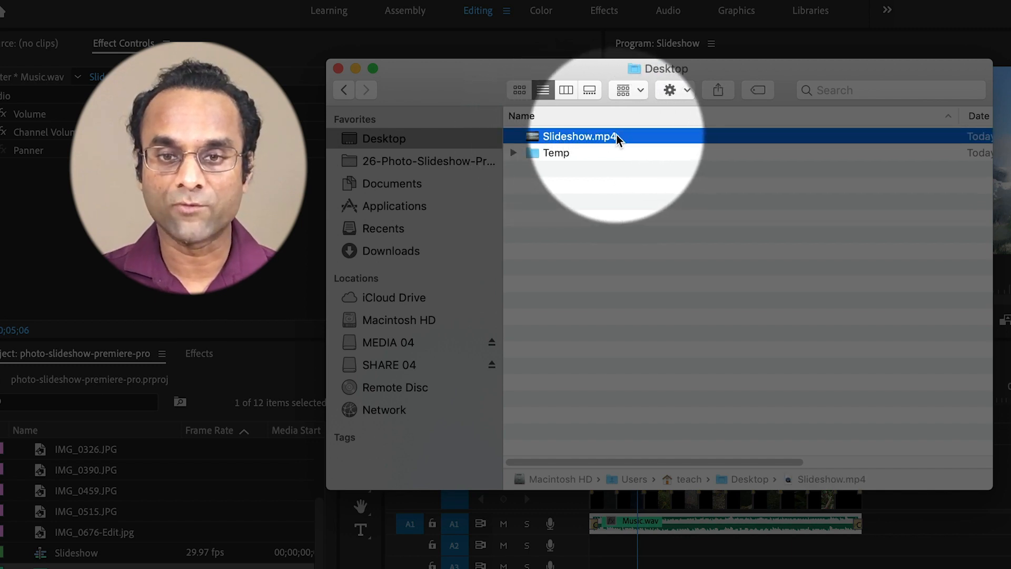